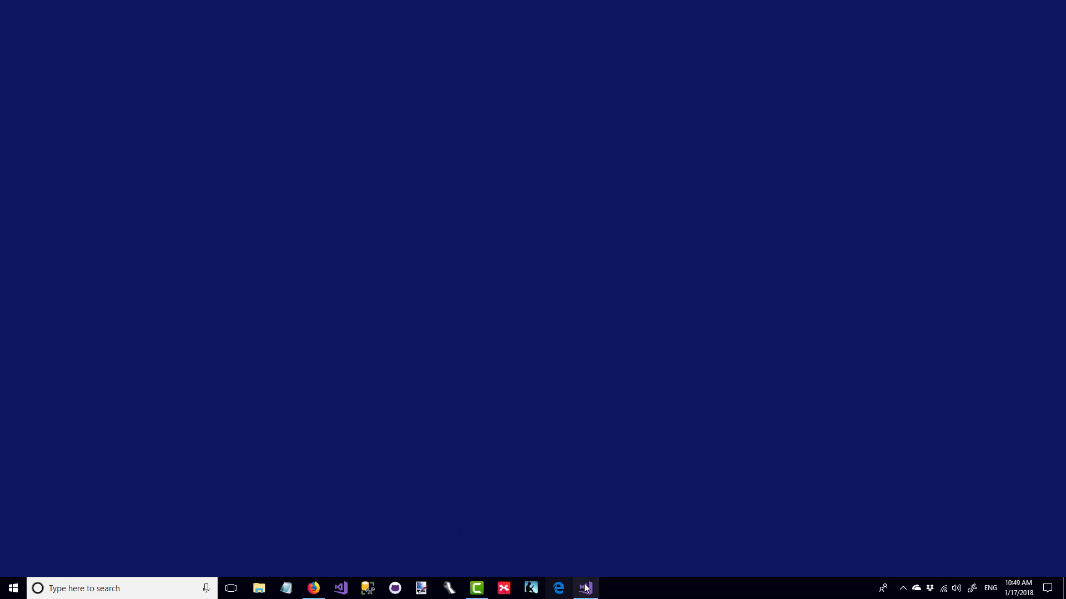
Bring Visual Studio forward to review the Trader class's Name, Inventory and add/remove methods
{"action": "left_click", "coordinate": [585, 588]}
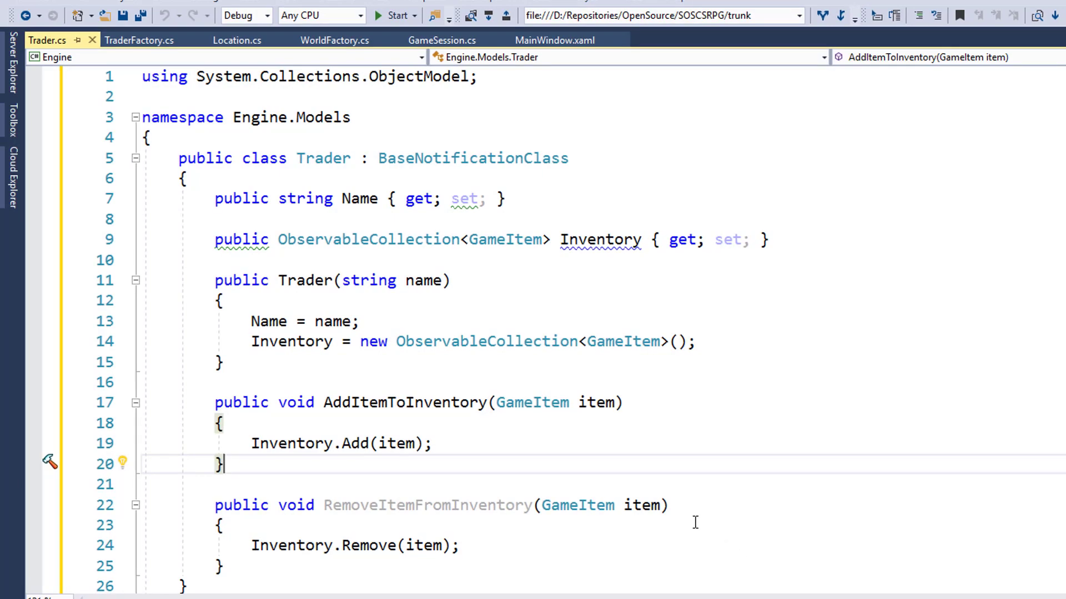
{"action": "mouse_move", "coordinate": [628, 443]}
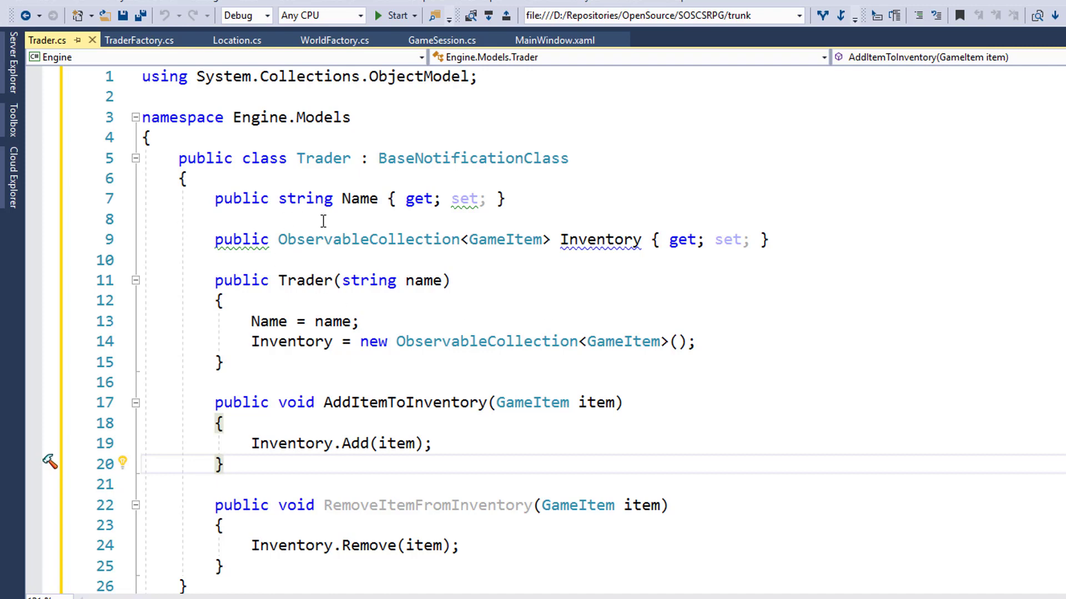
{"action": "mouse_move", "coordinate": [611, 218]}
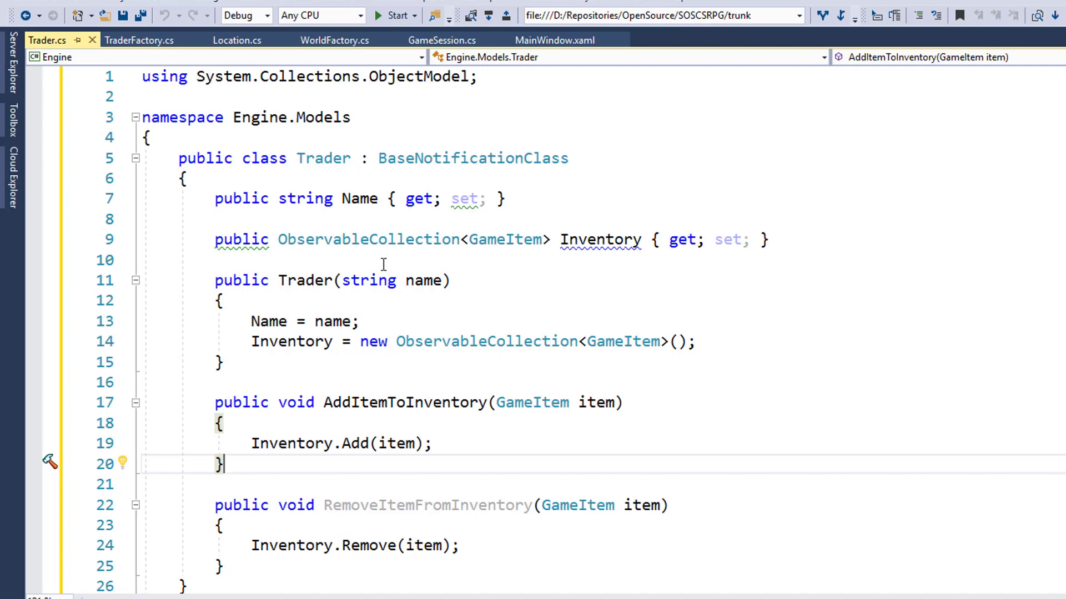
{"action": "mouse_move", "coordinate": [423, 265]}
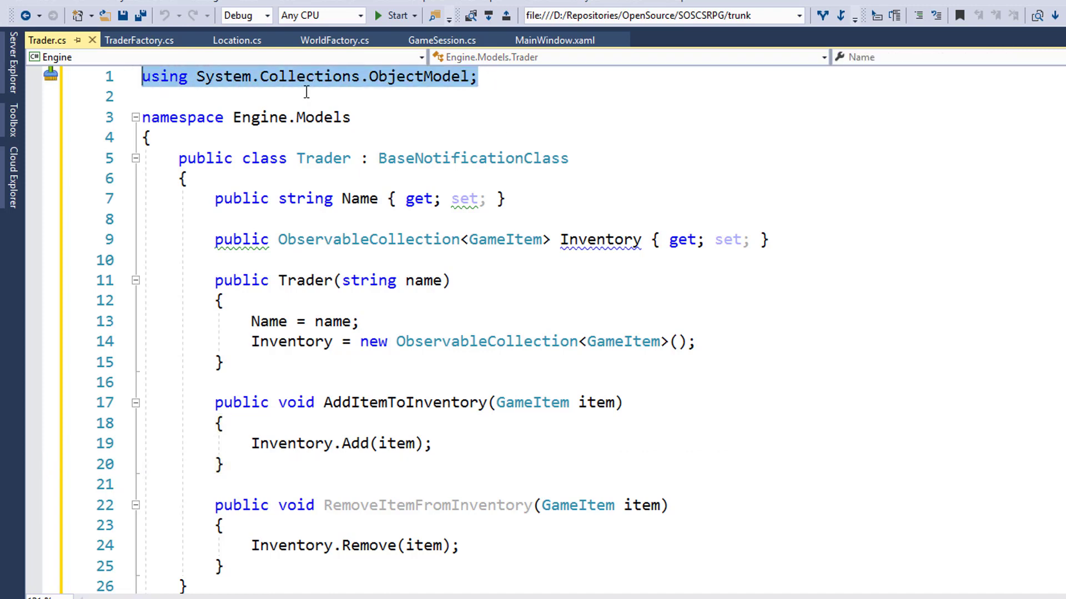
{"action": "mouse_move", "coordinate": [818, 373]}
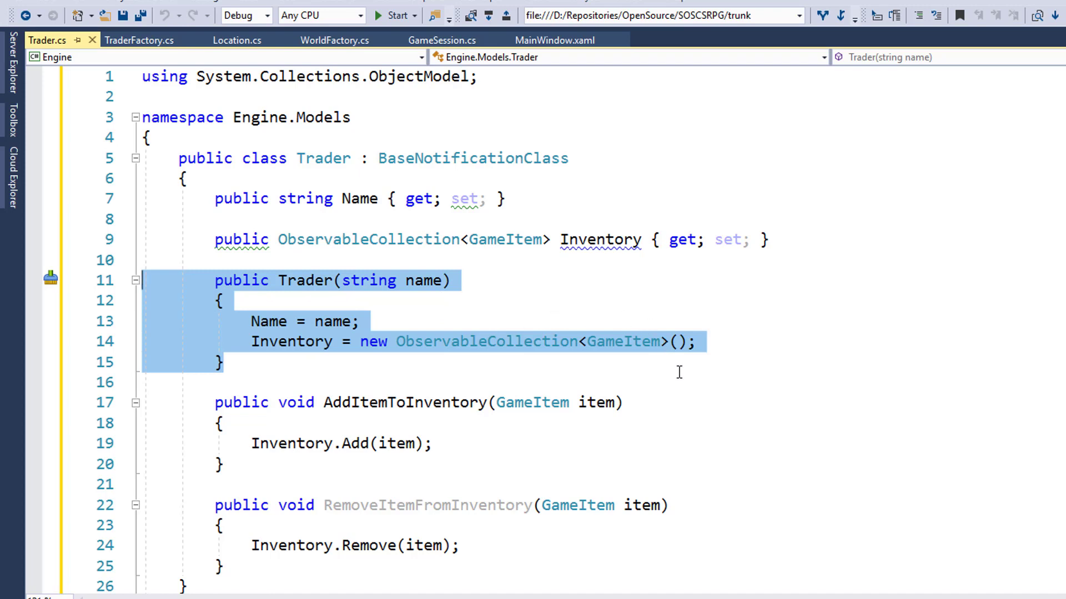
{"action": "mouse_move", "coordinate": [488, 368]}
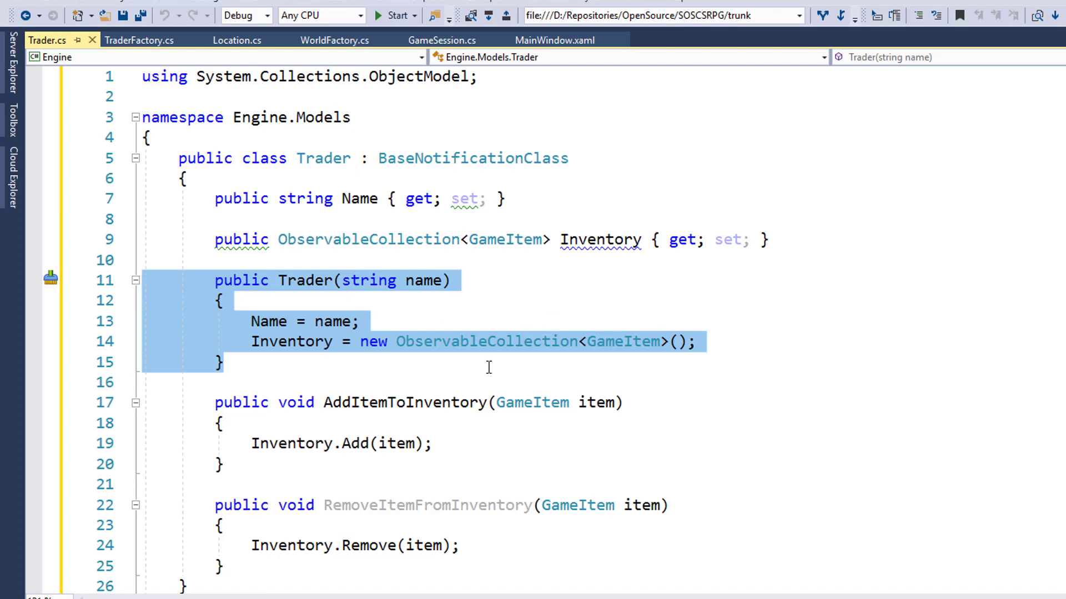
{"action": "mouse_move", "coordinate": [406, 577]}
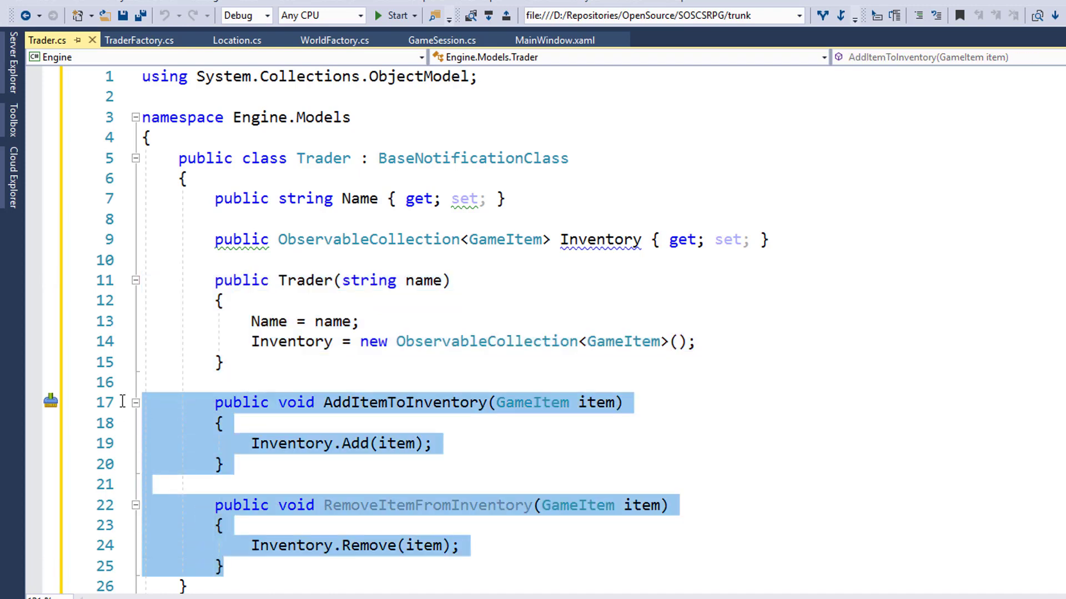
{"action": "mouse_move", "coordinate": [548, 455]}
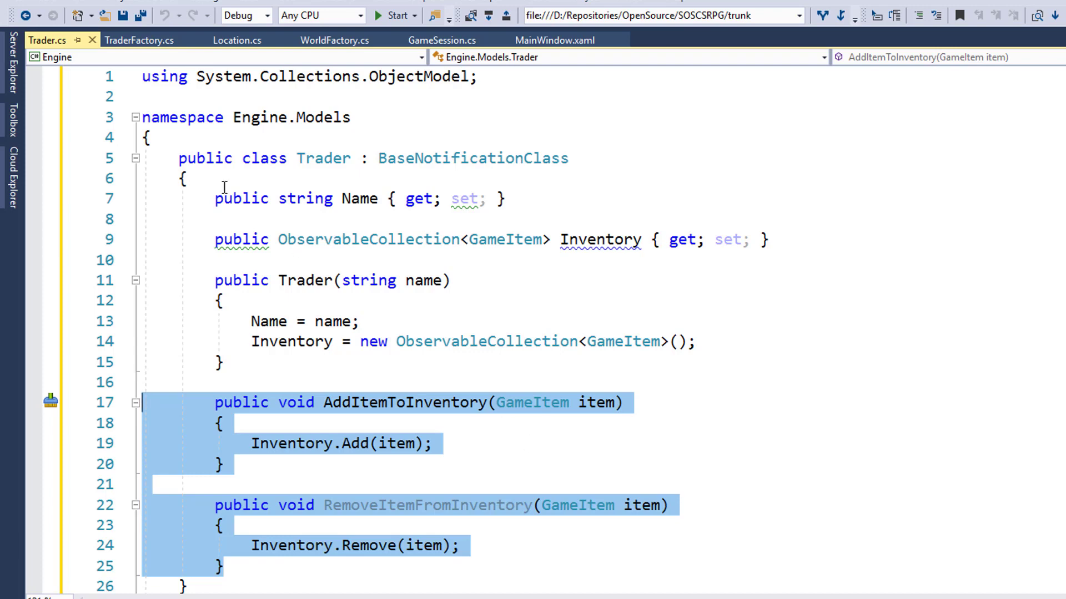
Review TraderFactory.cs: the constructor creating three traders, then GetTraderByName and AddTraderToList
{"action": "left_click", "coordinate": [140, 40]}
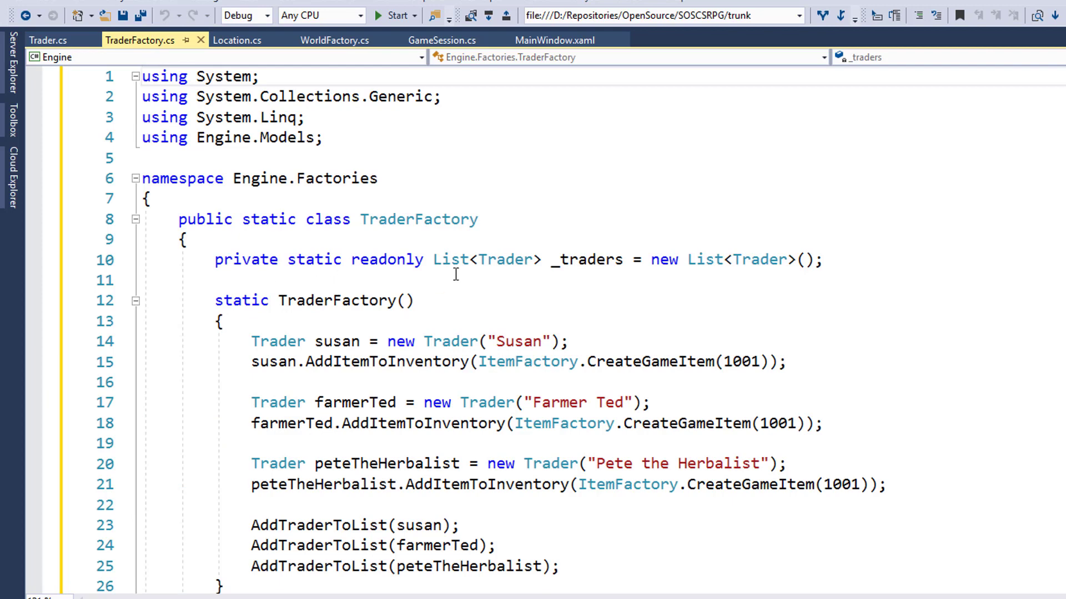
{"action": "mouse_move", "coordinate": [514, 280]}
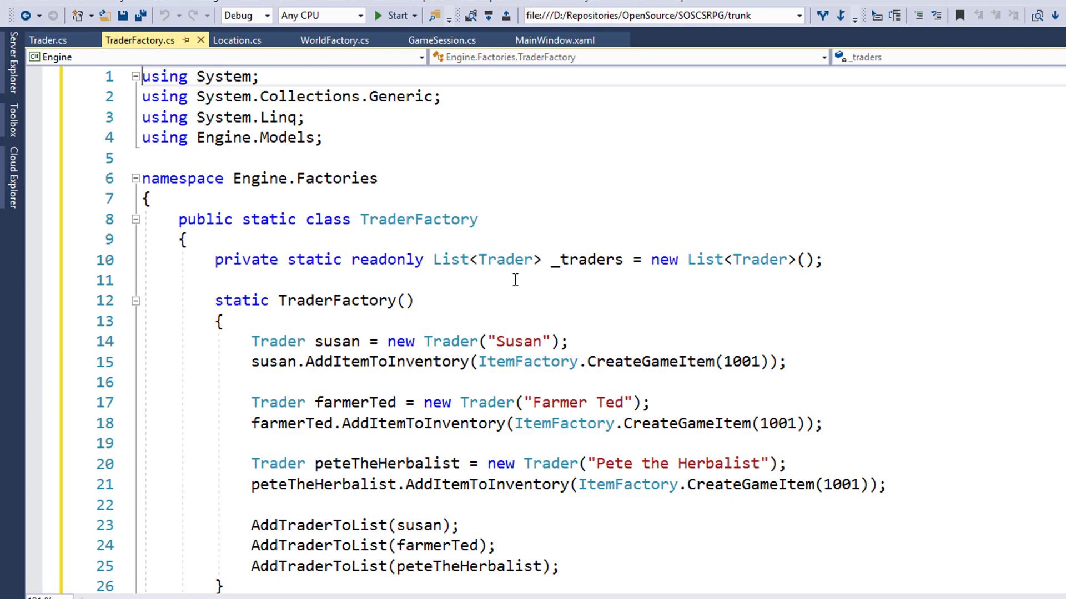
{"action": "double_click", "coordinate": [586, 260]}
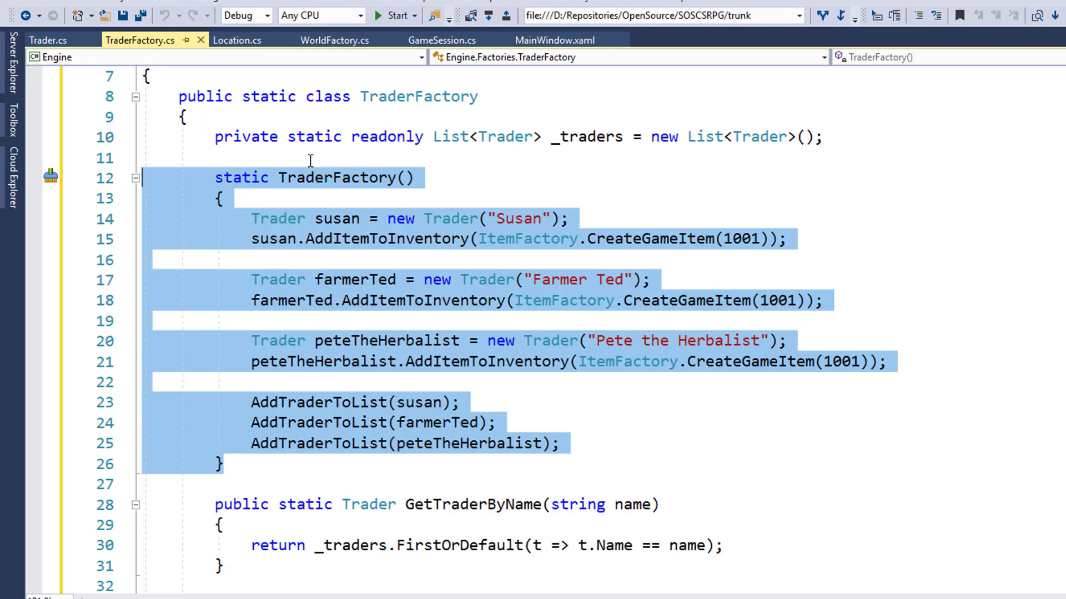
{"action": "left_click", "coordinate": [461, 389]}
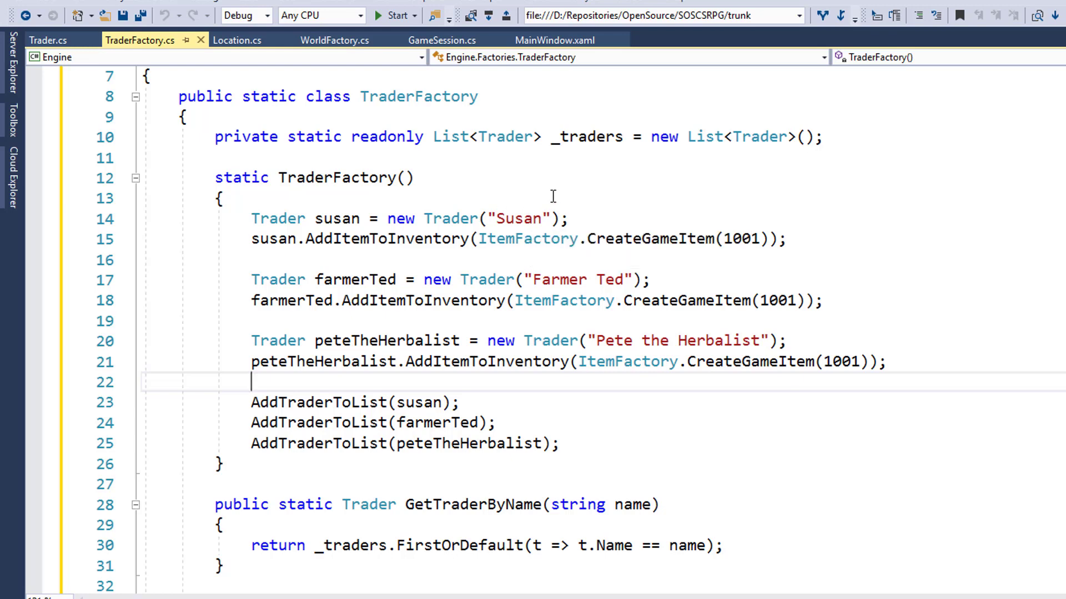
{"action": "mouse_move", "coordinate": [562, 253]}
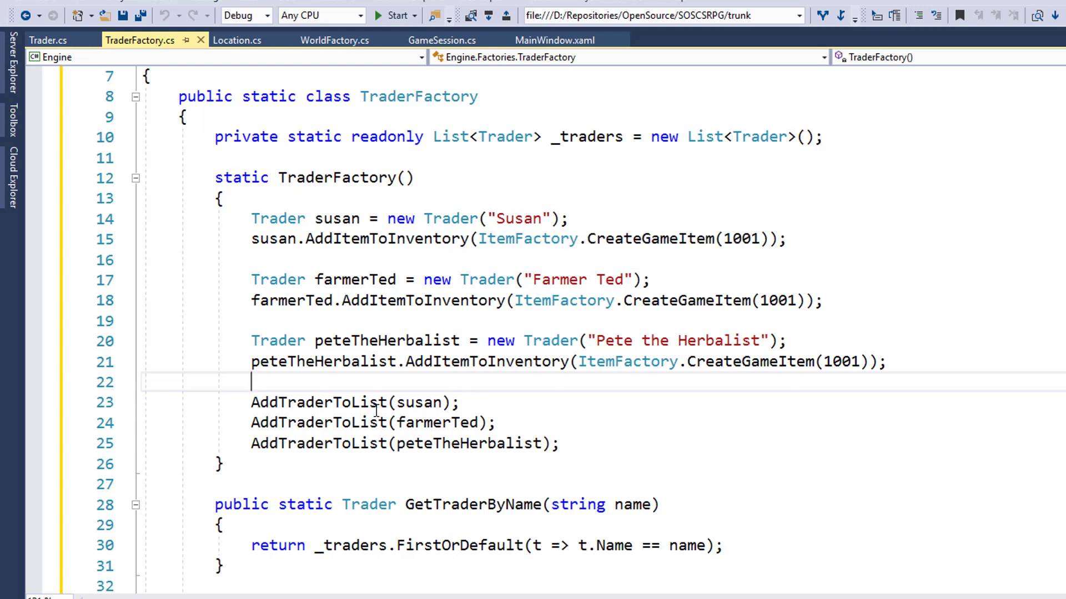
{"action": "mouse_move", "coordinate": [714, 452]}
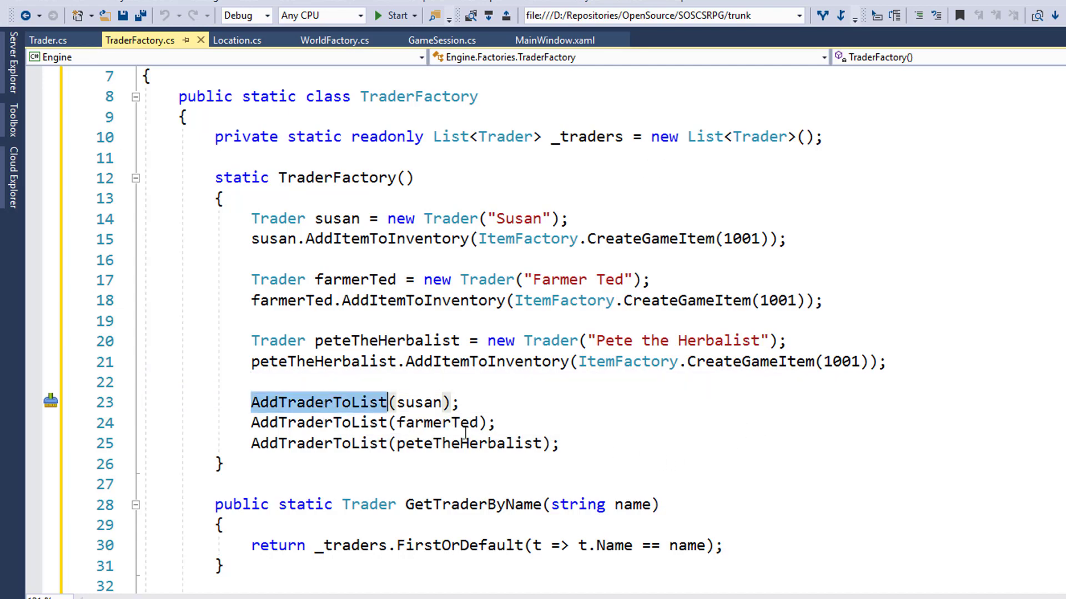
{"action": "scroll", "scroll_direction": "down", "scroll_amount": 3}
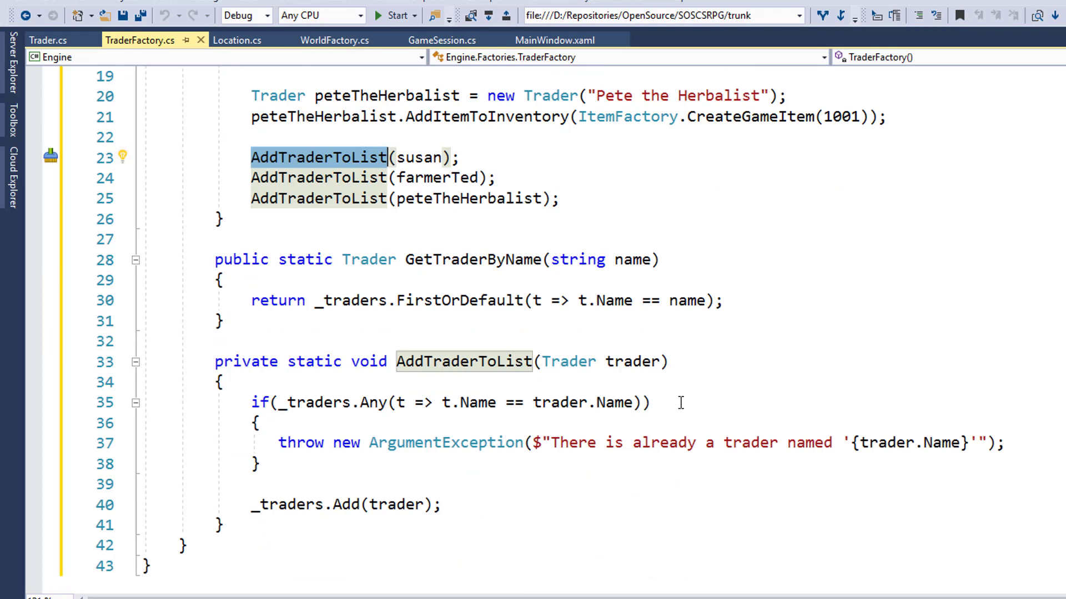
{"action": "mouse_move", "coordinate": [236, 535]}
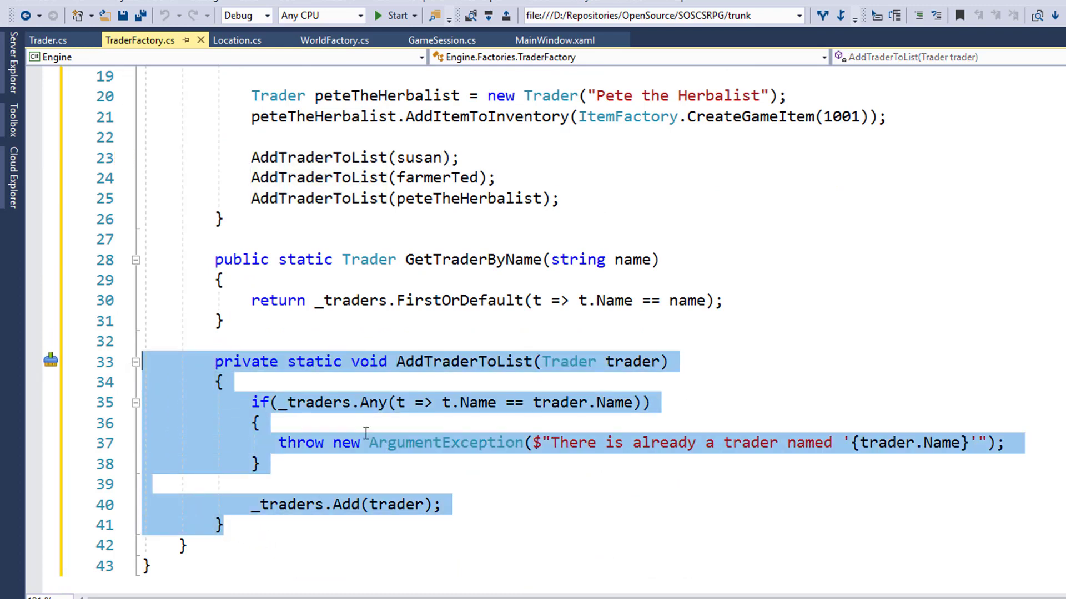
{"action": "mouse_move", "coordinate": [362, 431]}
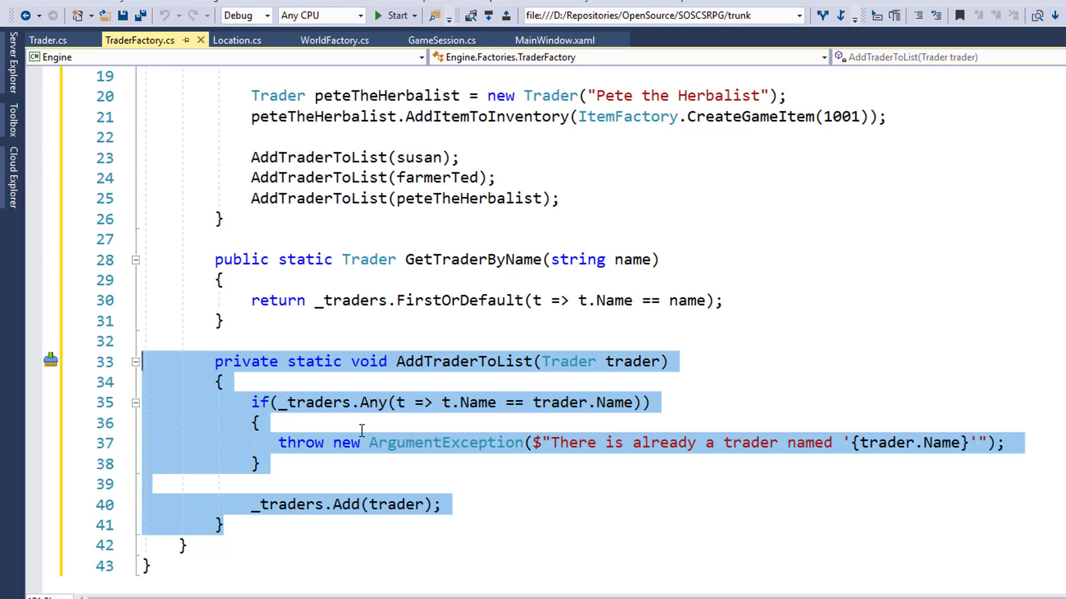
{"action": "mouse_move", "coordinate": [404, 419]}
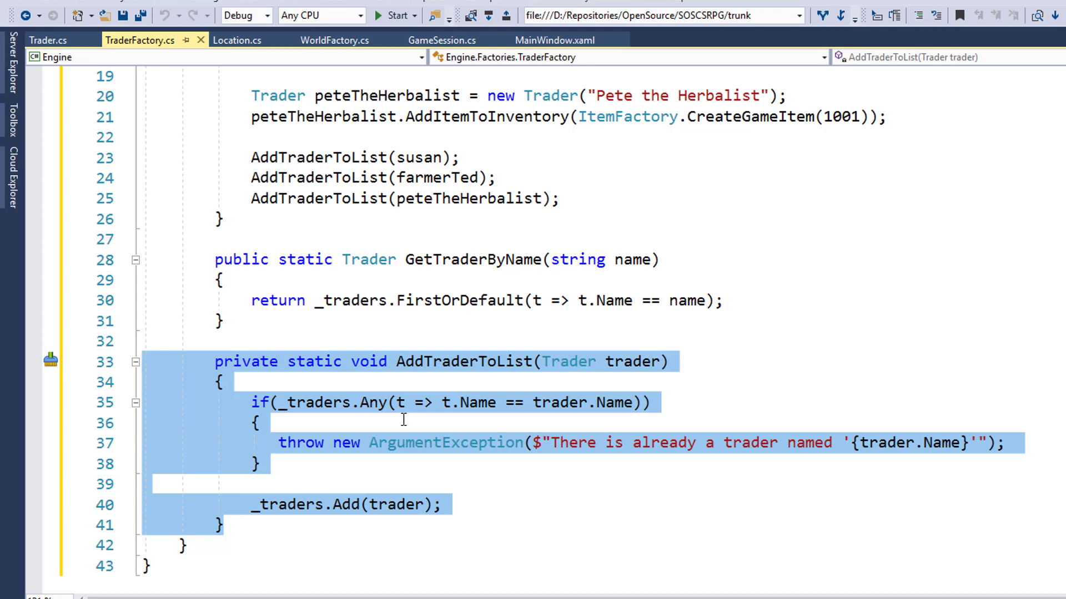
{"action": "mouse_move", "coordinate": [357, 488]}
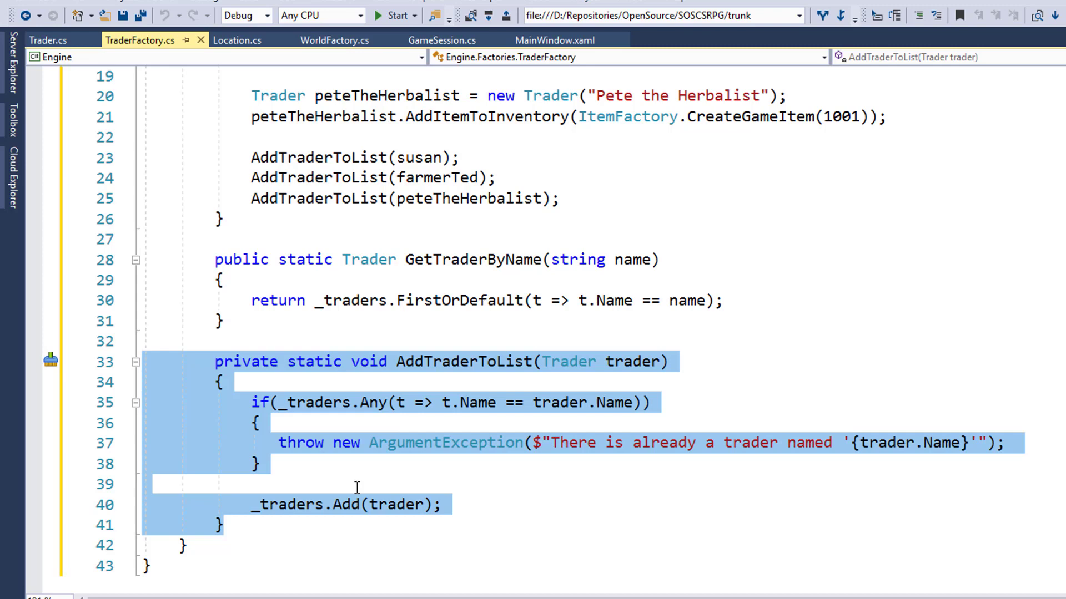
{"action": "mouse_move", "coordinate": [469, 474]}
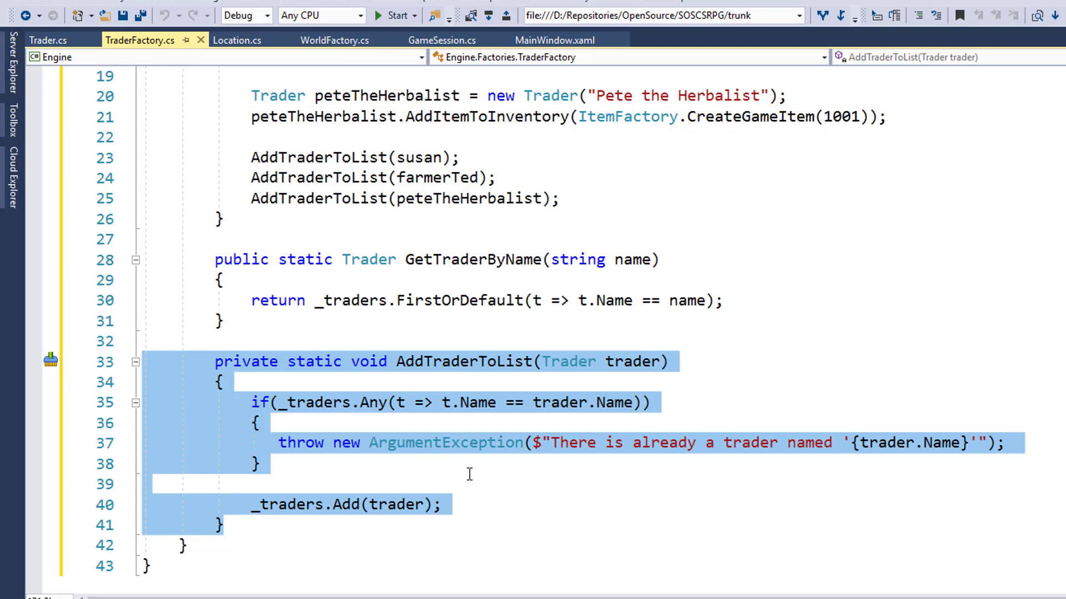
{"action": "mouse_move", "coordinate": [550, 479]}
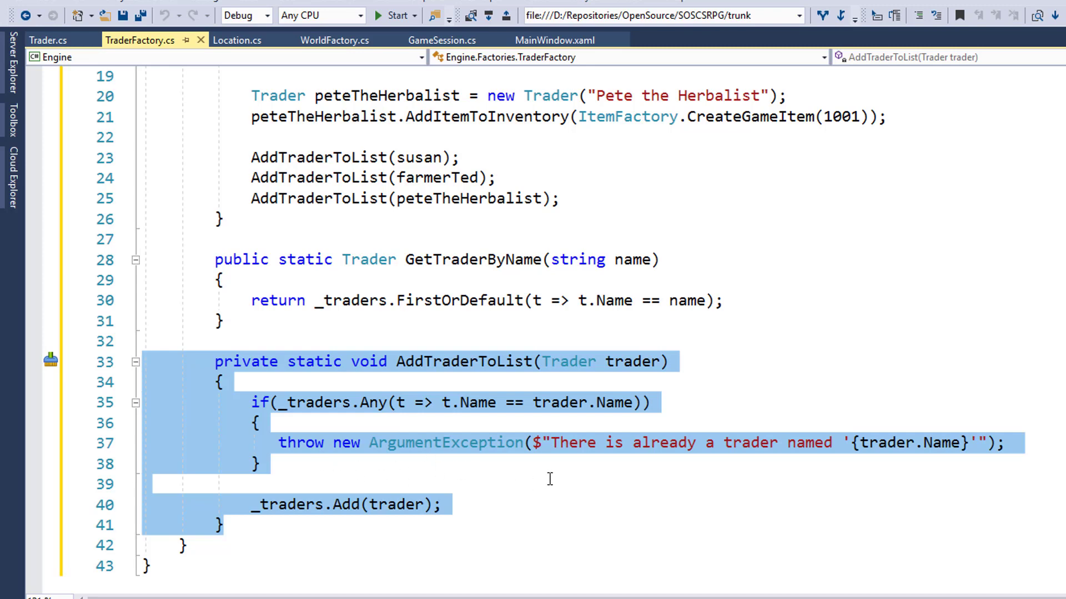
{"action": "mouse_move", "coordinate": [340, 534]}
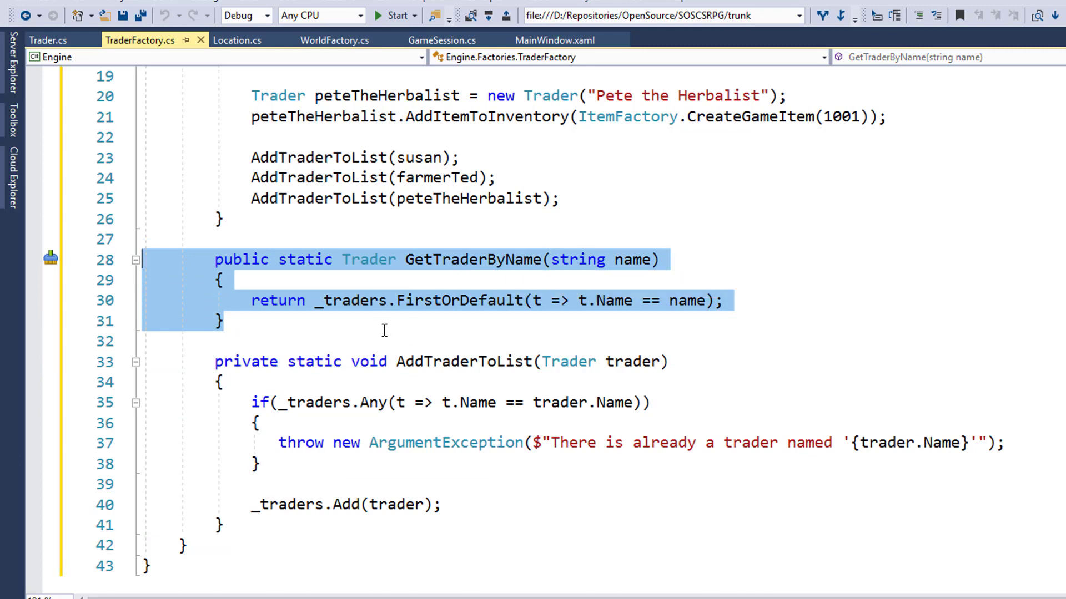
{"action": "mouse_move", "coordinate": [524, 335]}
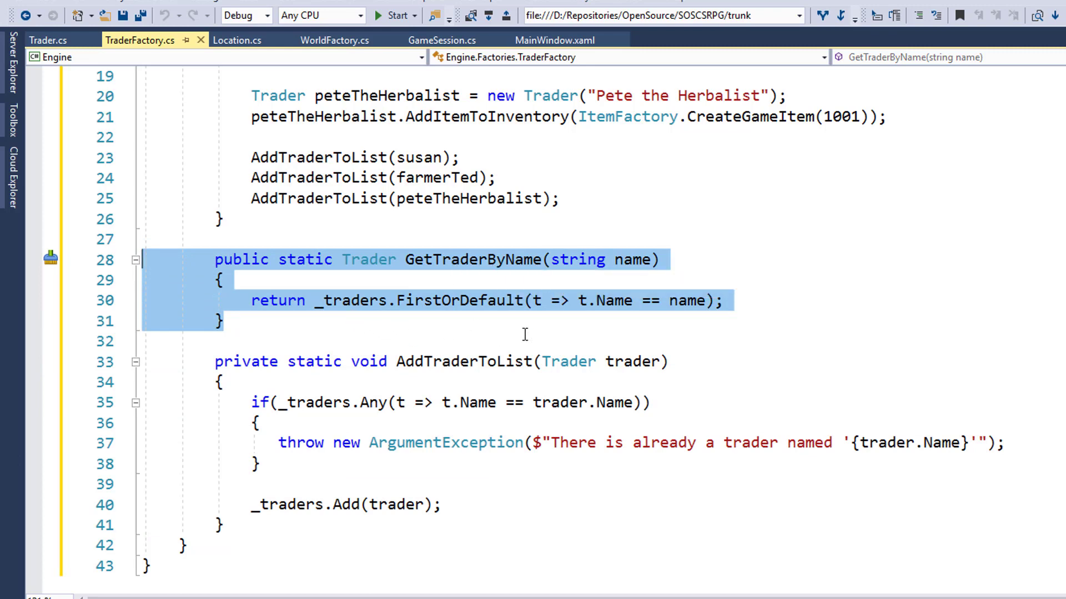
{"action": "mouse_move", "coordinate": [299, 334]}
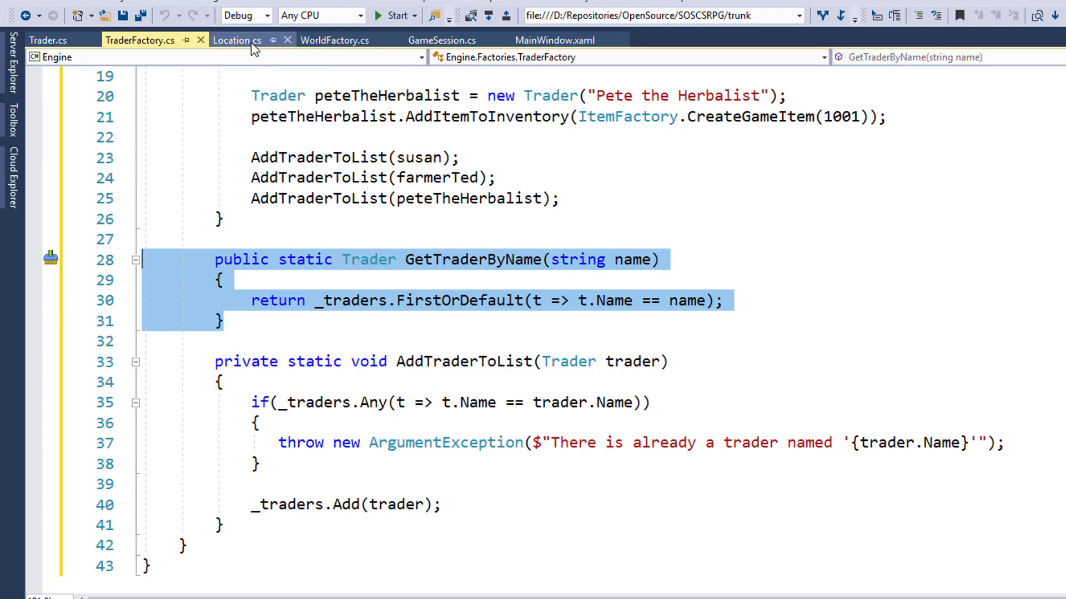
Show Location.cs with its public Trader TraderHere { get; set; } property
{"action": "left_click", "coordinate": [235, 39]}
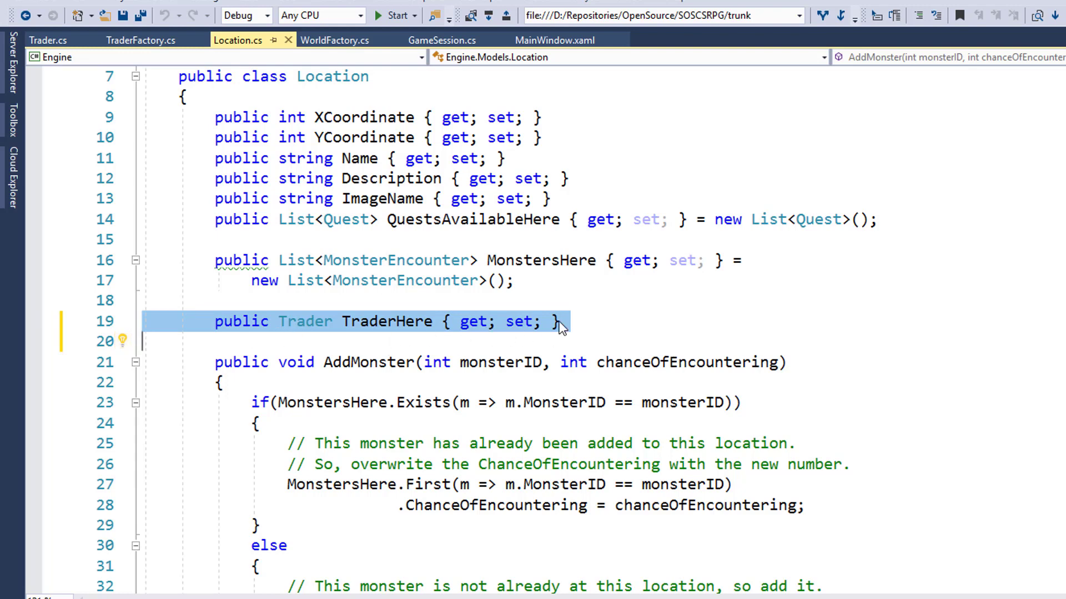
{"action": "mouse_move", "coordinate": [619, 306]}
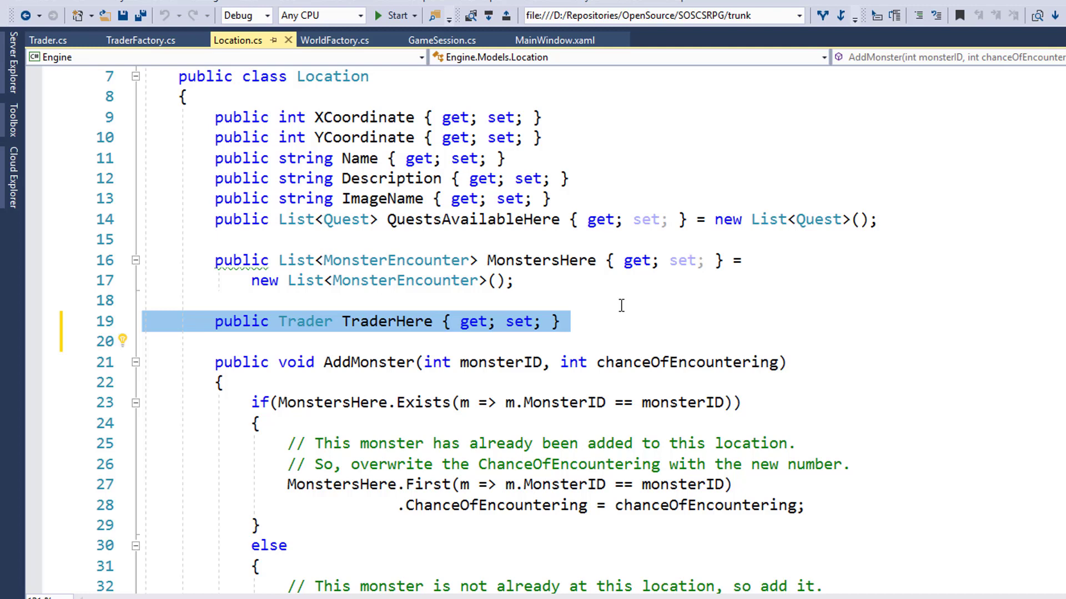
{"action": "mouse_move", "coordinate": [336, 40]}
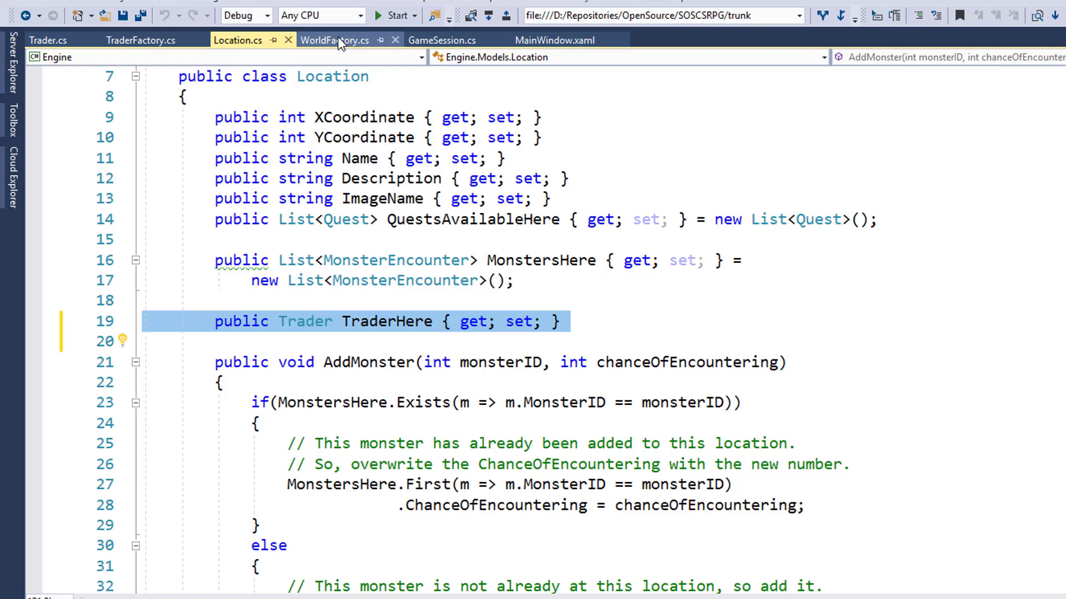
Review WorldFactory's TraderHere assignments for Farmer Ted, Susan and Pete, checking GetTraderByName in TraderFactory
{"action": "left_click", "coordinate": [334, 40]}
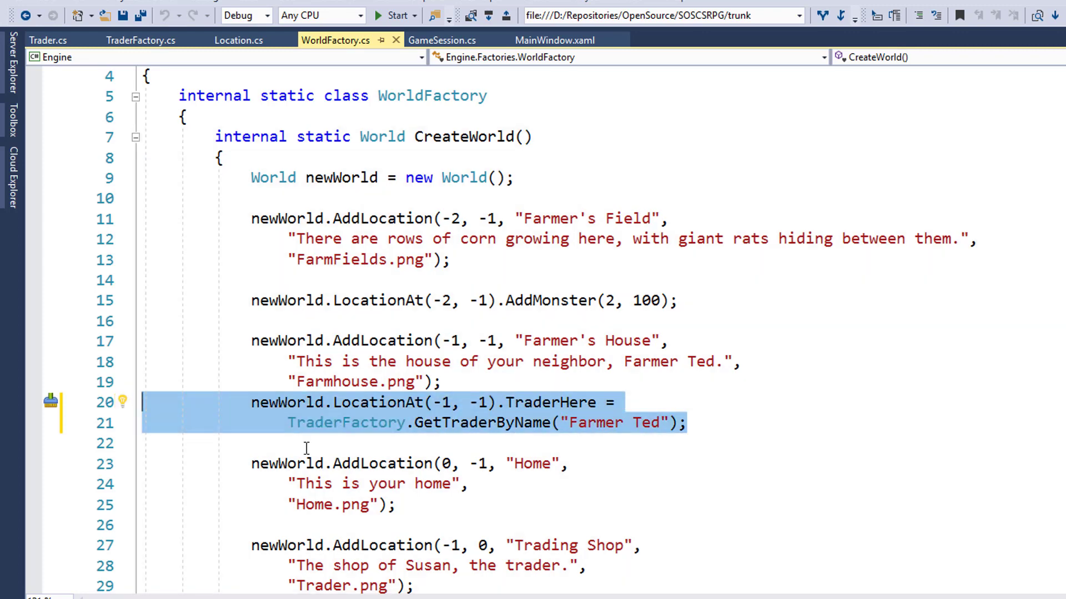
{"action": "mouse_move", "coordinate": [374, 411]}
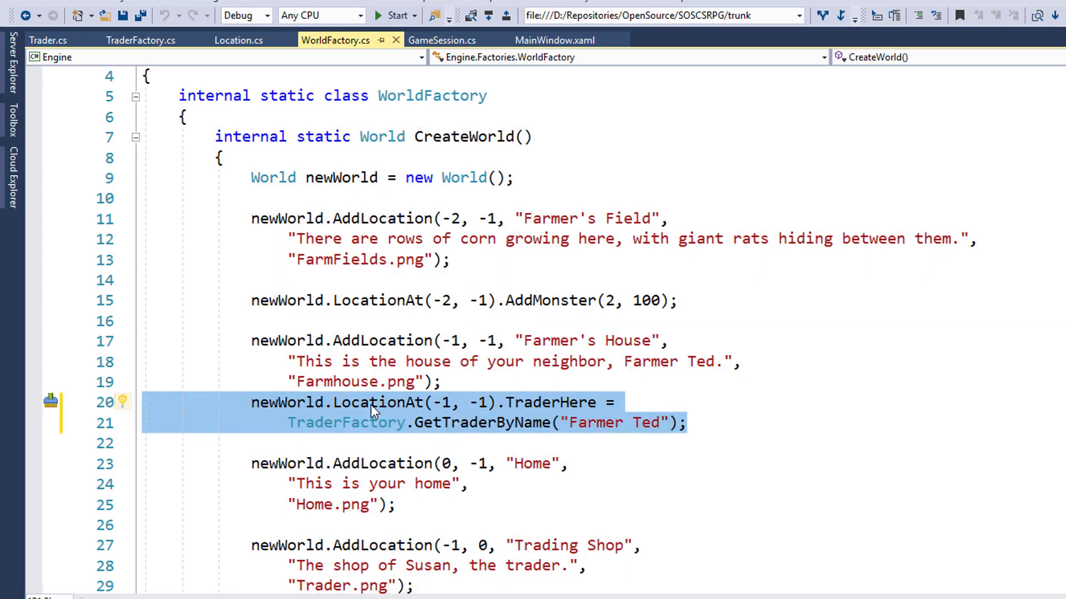
{"action": "mouse_move", "coordinate": [486, 422]}
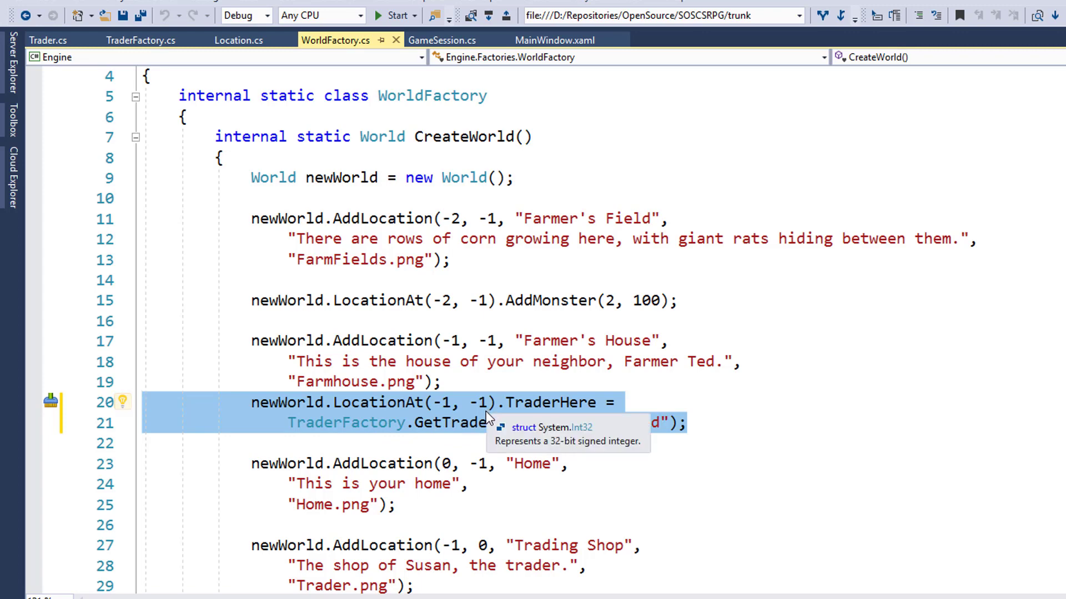
{"action": "mouse_move", "coordinate": [500, 330]}
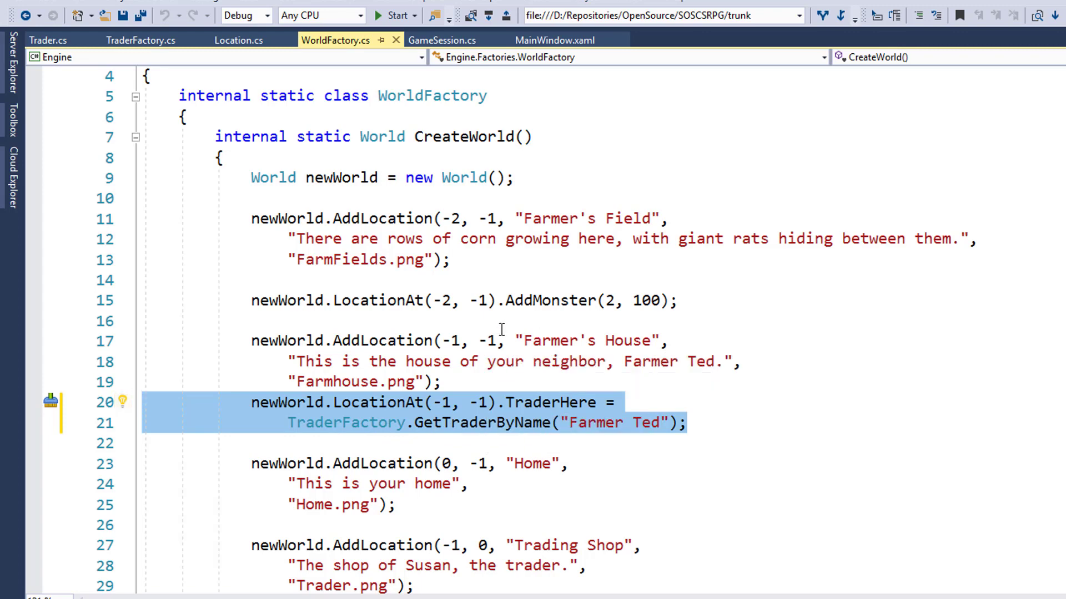
{"action": "mouse_move", "coordinate": [538, 402]}
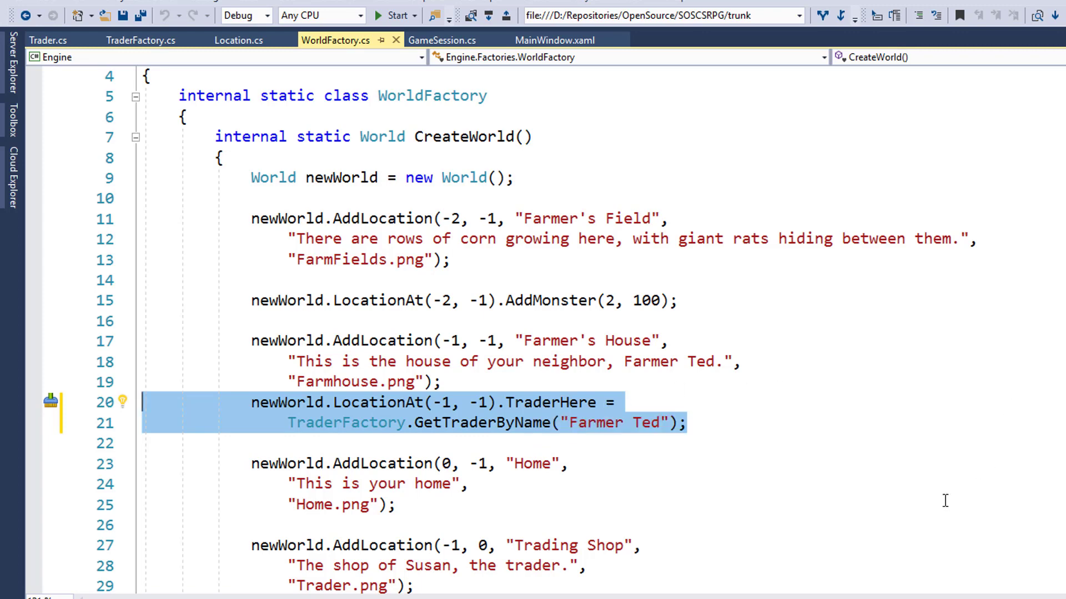
{"action": "mouse_move", "coordinate": [402, 447]}
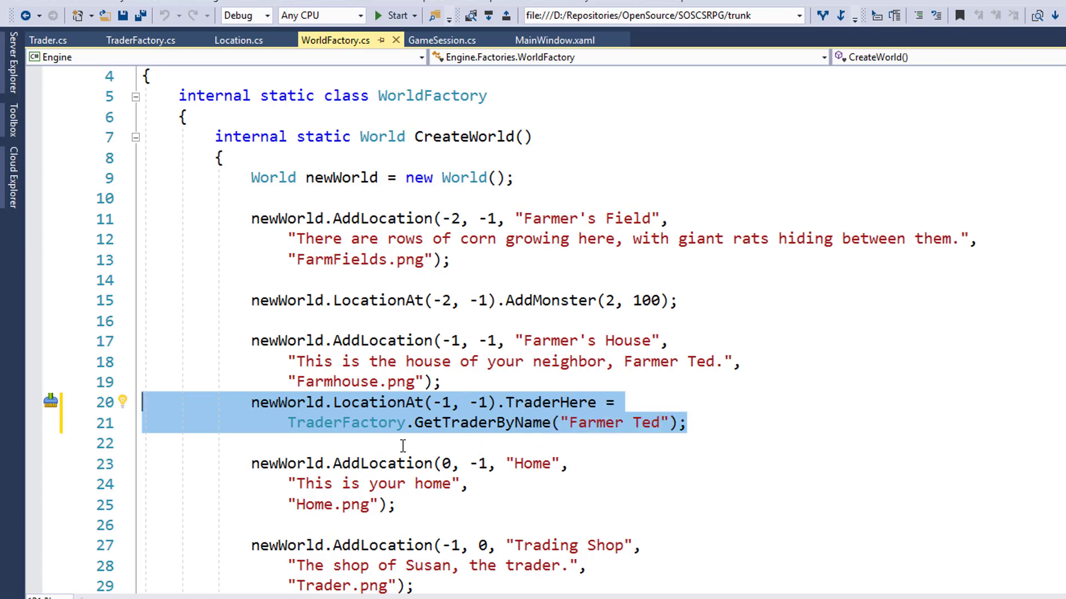
{"action": "mouse_move", "coordinate": [607, 446]}
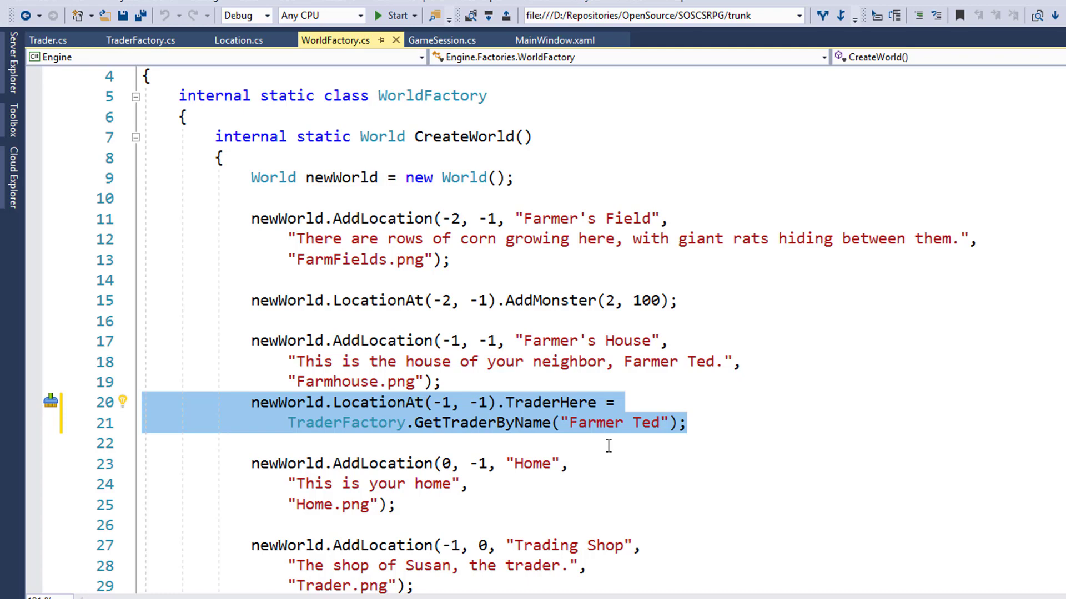
{"action": "left_click", "coordinate": [141, 40]}
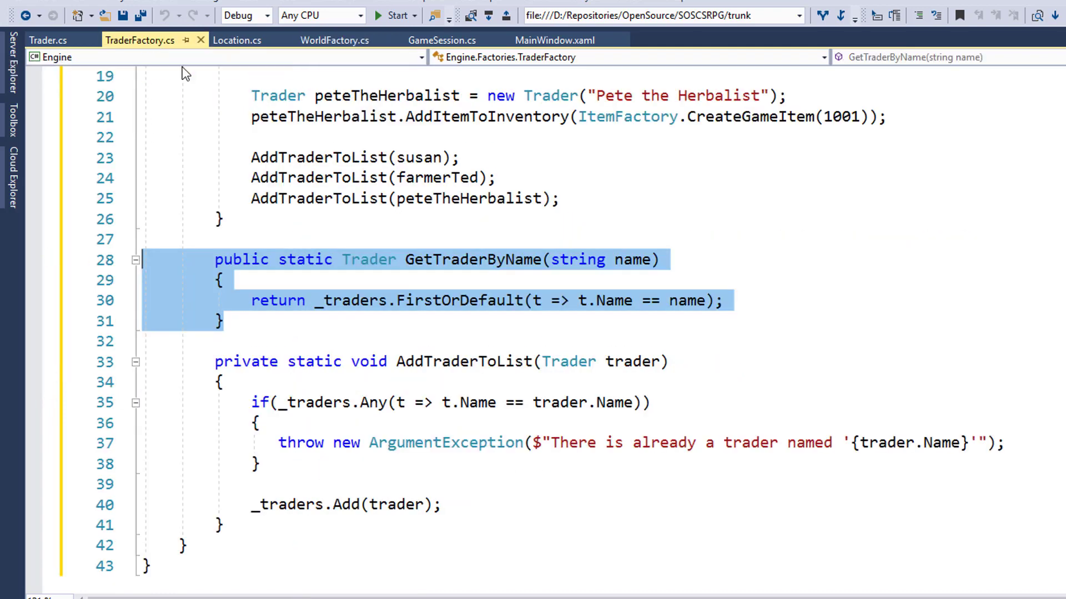
{"action": "scroll", "scroll_direction": "up", "scroll_amount": 3}
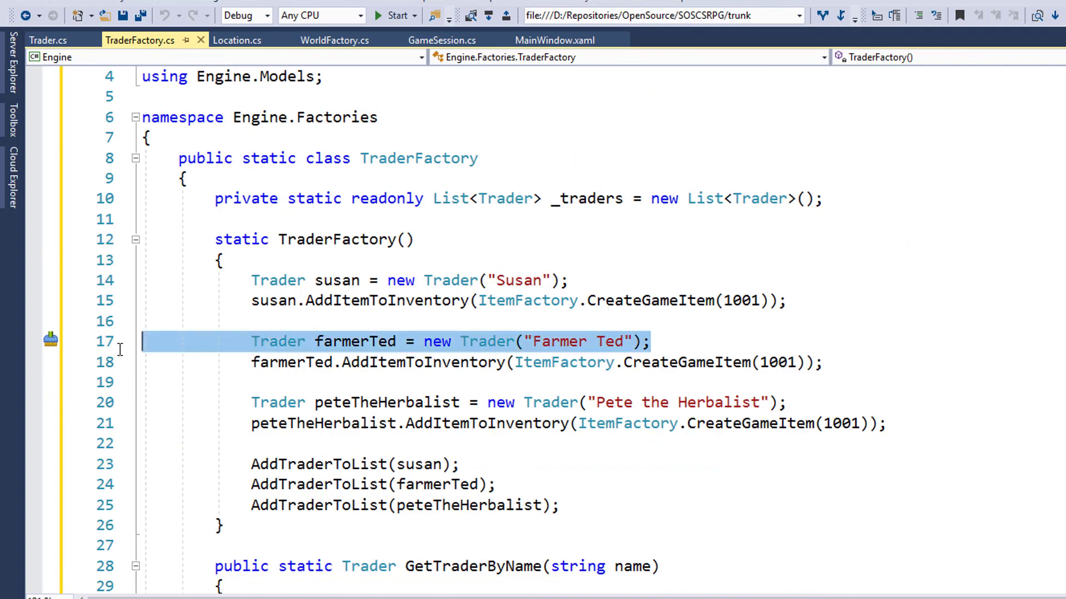
{"action": "left_click", "coordinate": [334, 40]}
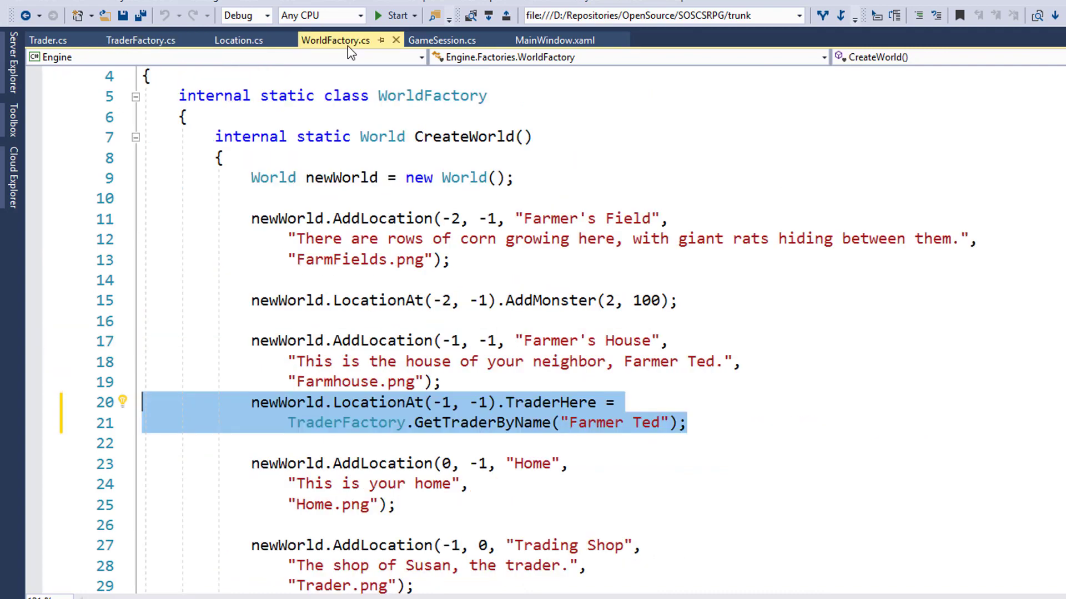
{"action": "scroll", "scroll_direction": "down", "scroll_amount": 3}
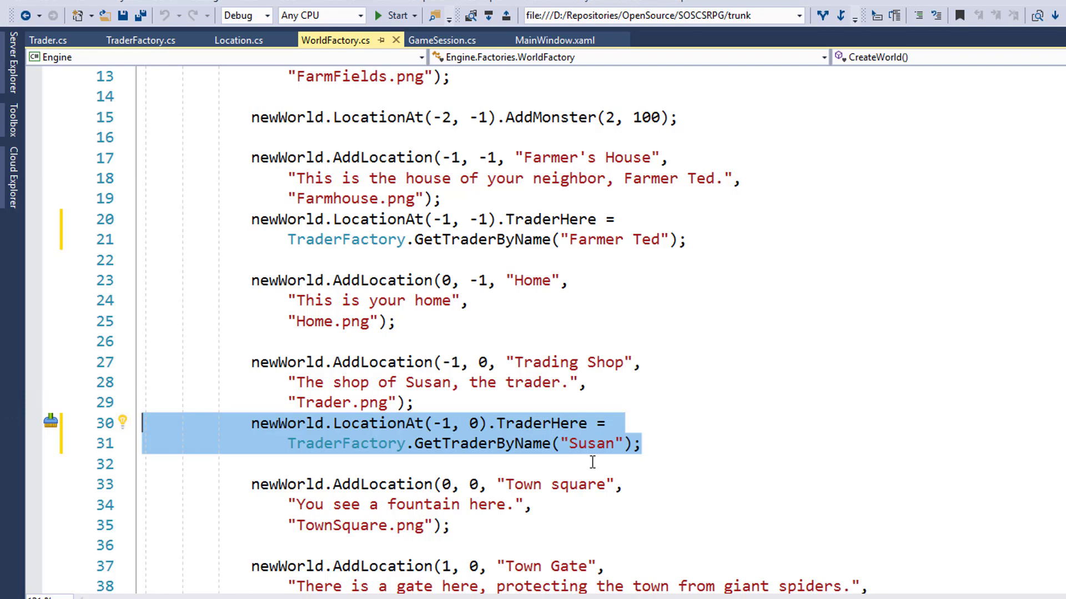
{"action": "mouse_move", "coordinate": [615, 379]}
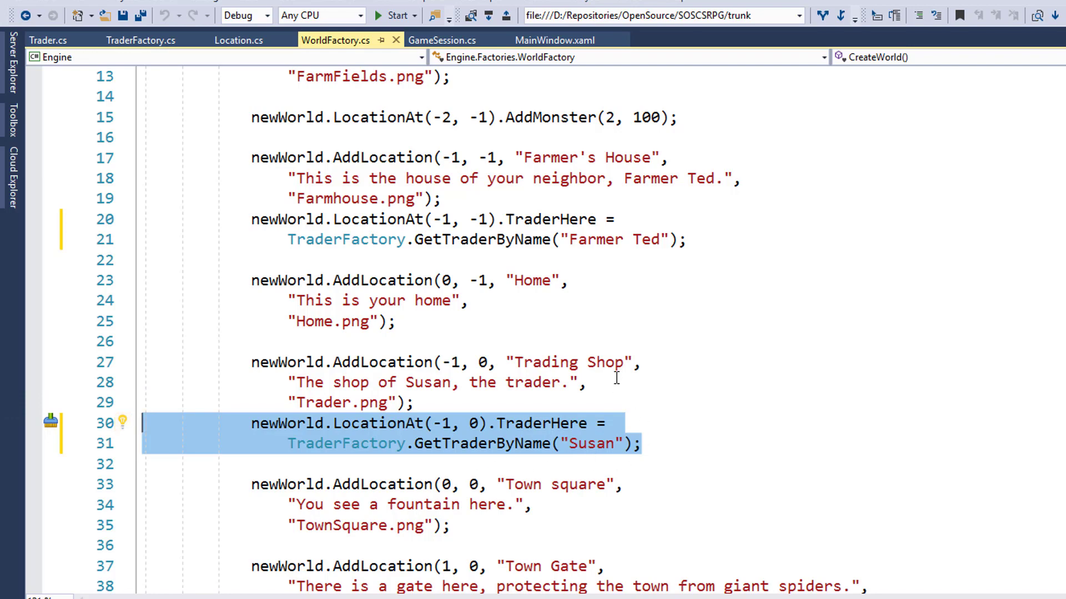
{"action": "scroll", "scroll_direction": "down", "scroll_amount": 3}
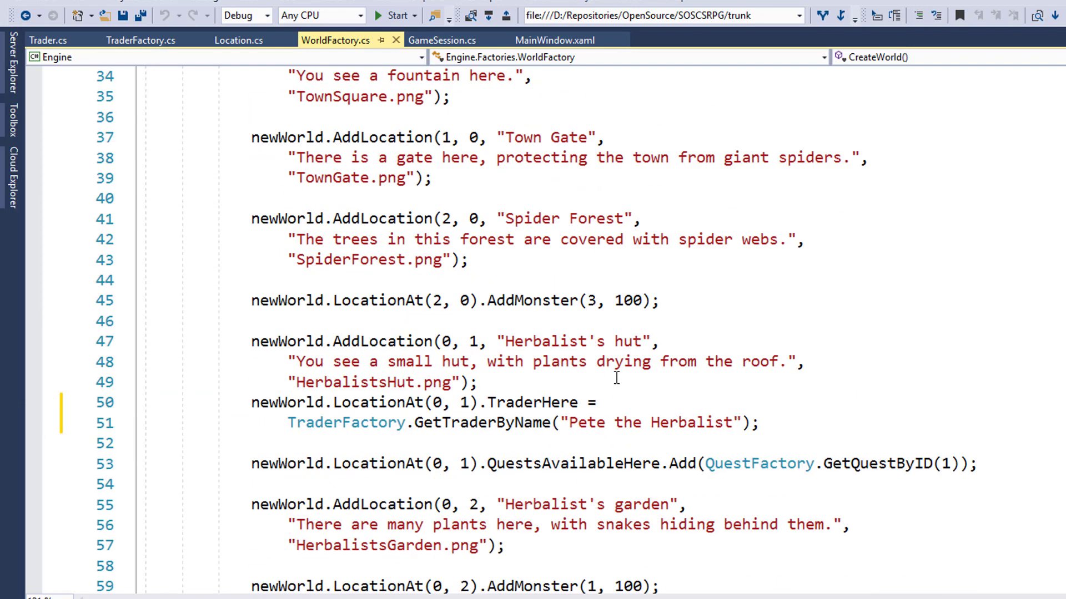
{"action": "mouse_move", "coordinate": [772, 413]}
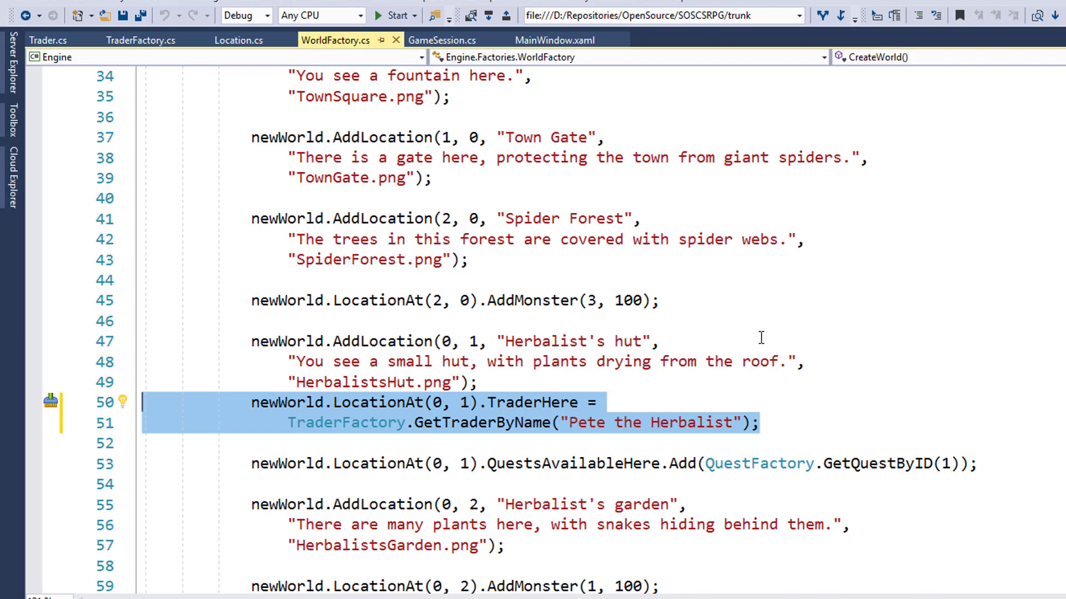
{"action": "mouse_move", "coordinate": [443, 40]}
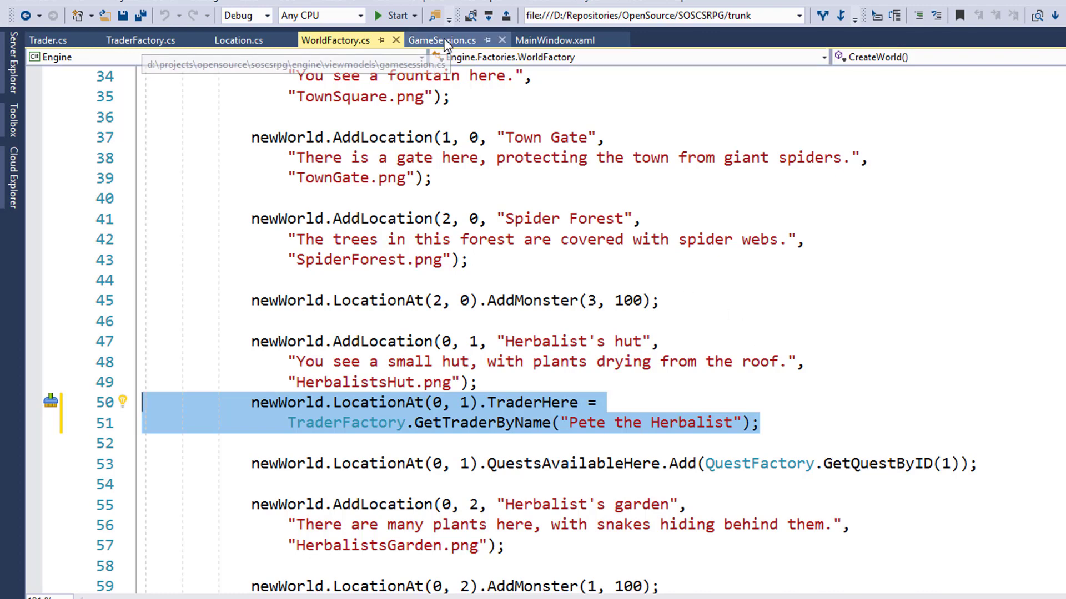
Review GameSession's CurrentTrader setter raising OnPropertyChanged for CurrentTrader and HasTrader
{"action": "left_click", "coordinate": [441, 40]}
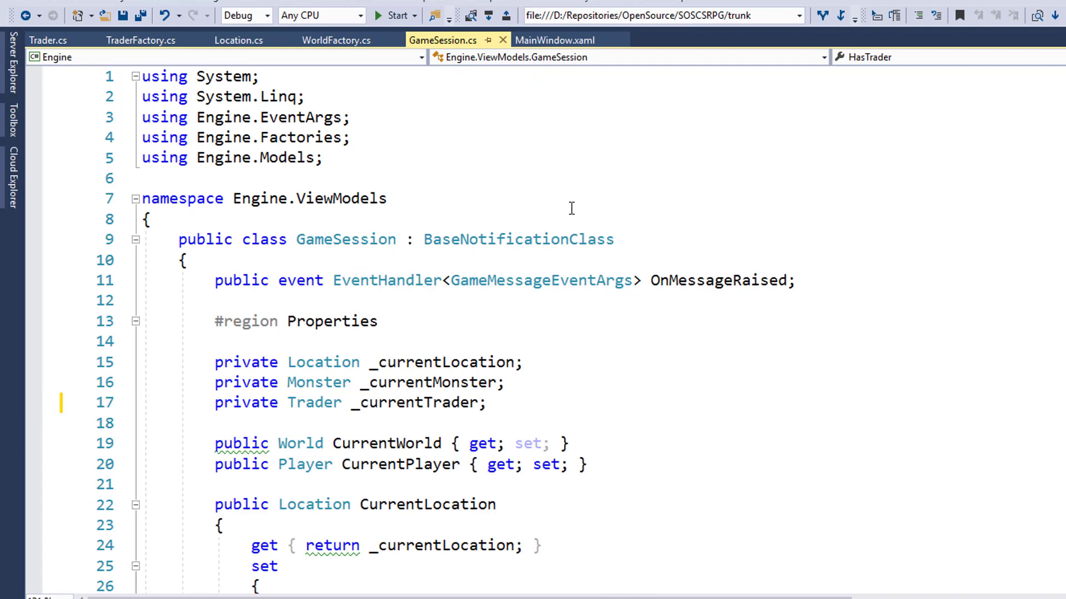
{"action": "mouse_move", "coordinate": [500, 465]}
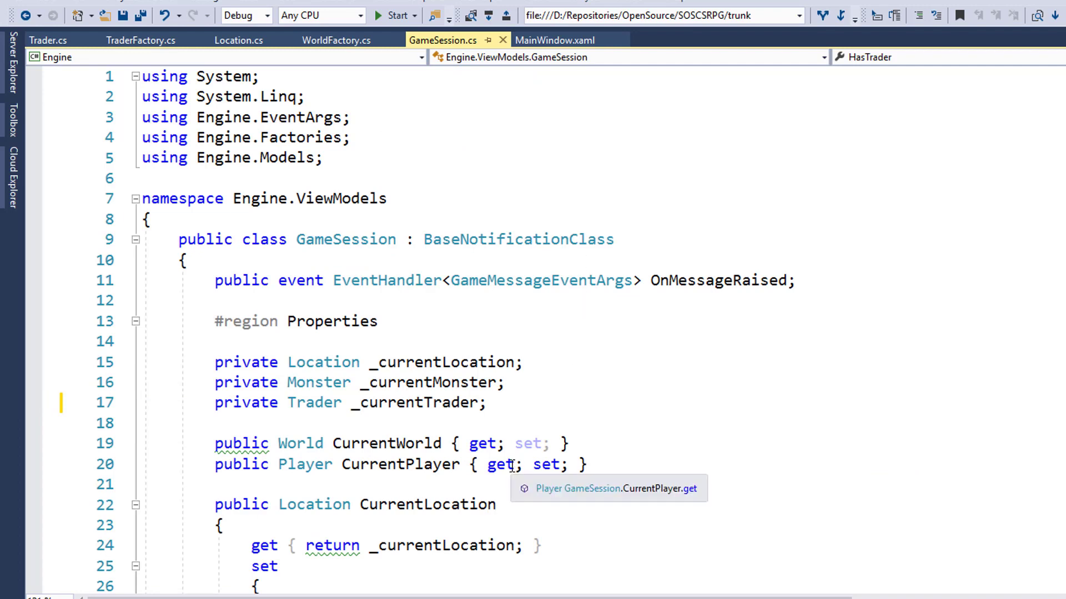
{"action": "double_click", "coordinate": [428, 504]}
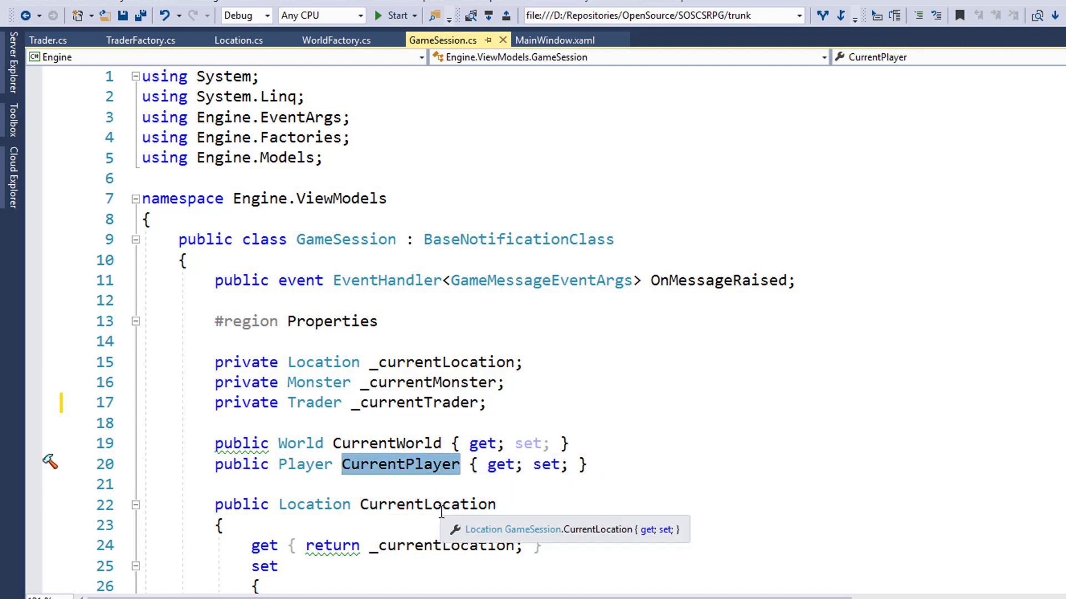
{"action": "scroll", "scroll_direction": "down", "scroll_amount": 3}
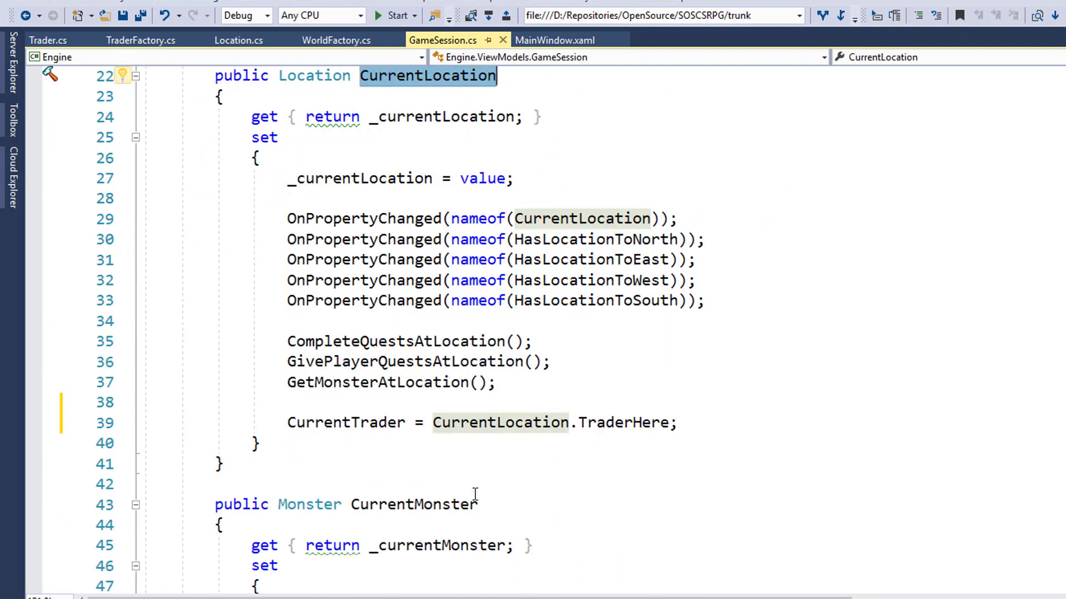
{"action": "scroll", "scroll_direction": "down", "scroll_amount": 3}
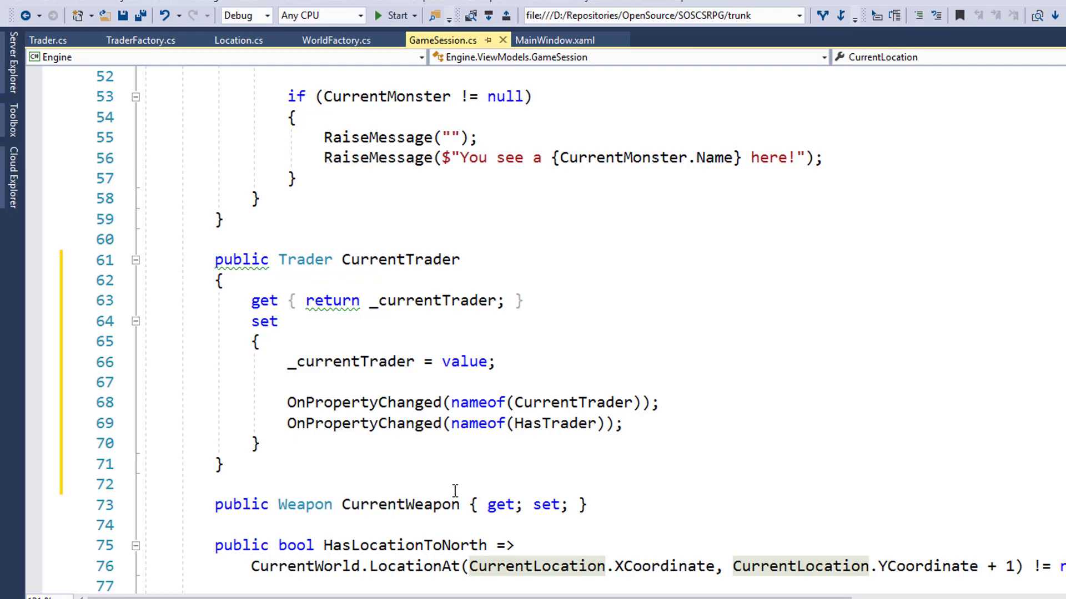
{"action": "mouse_move", "coordinate": [256, 467]}
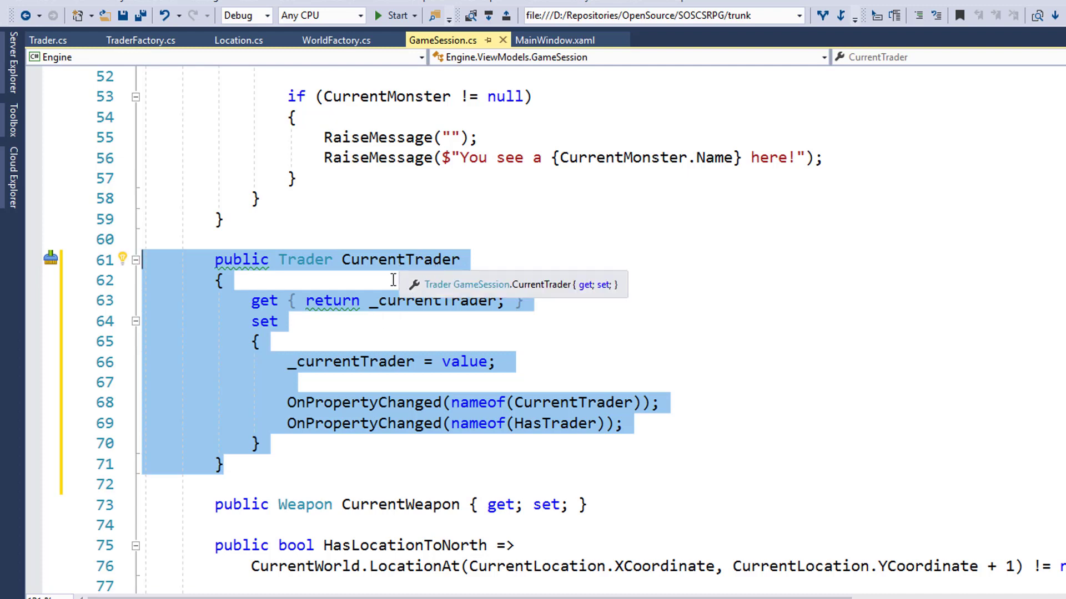
{"action": "mouse_move", "coordinate": [422, 325]}
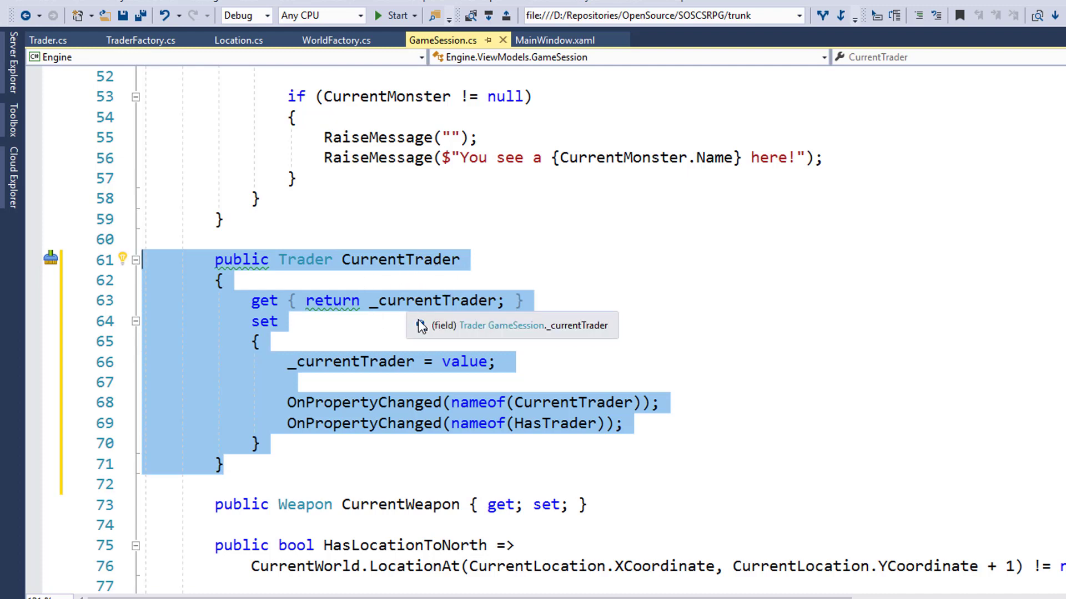
{"action": "scroll", "scroll_direction": "up", "scroll_amount": 3}
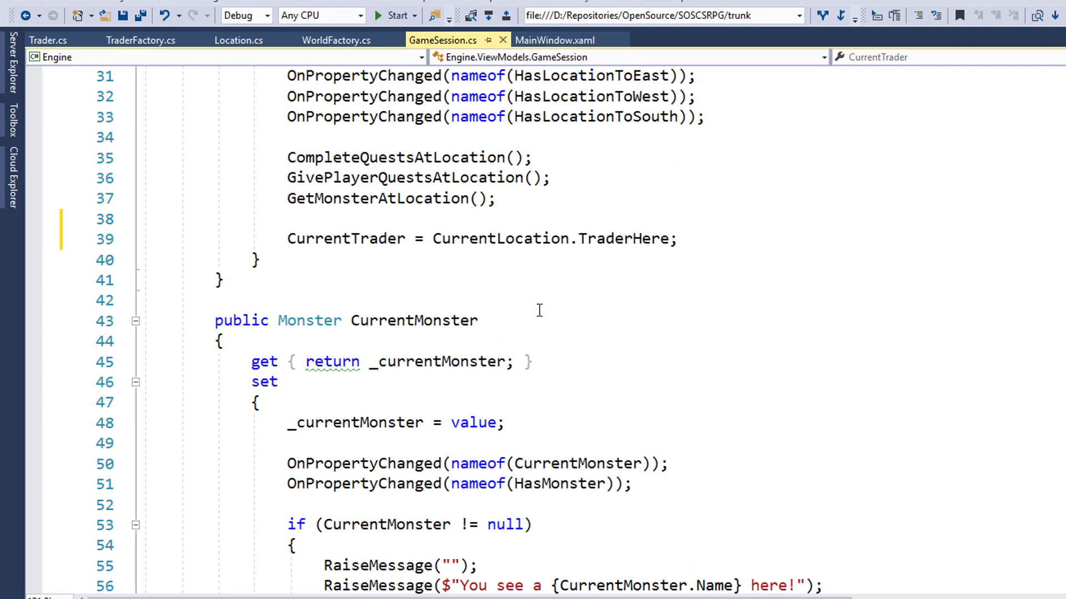
{"action": "scroll", "scroll_direction": "up", "scroll_amount": 3}
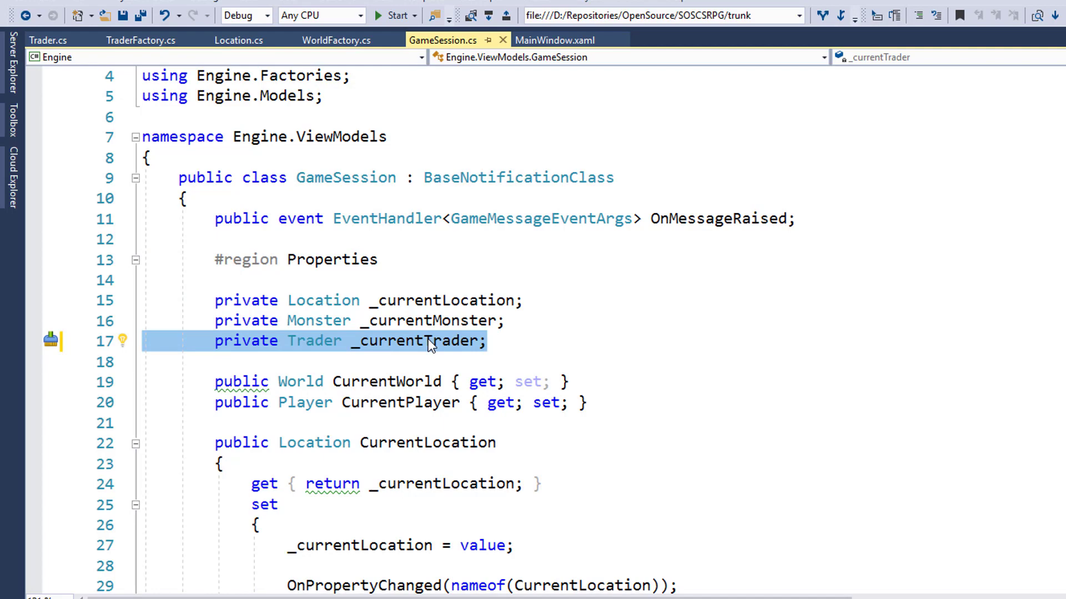
{"action": "scroll", "scroll_direction": "down", "scroll_amount": 3}
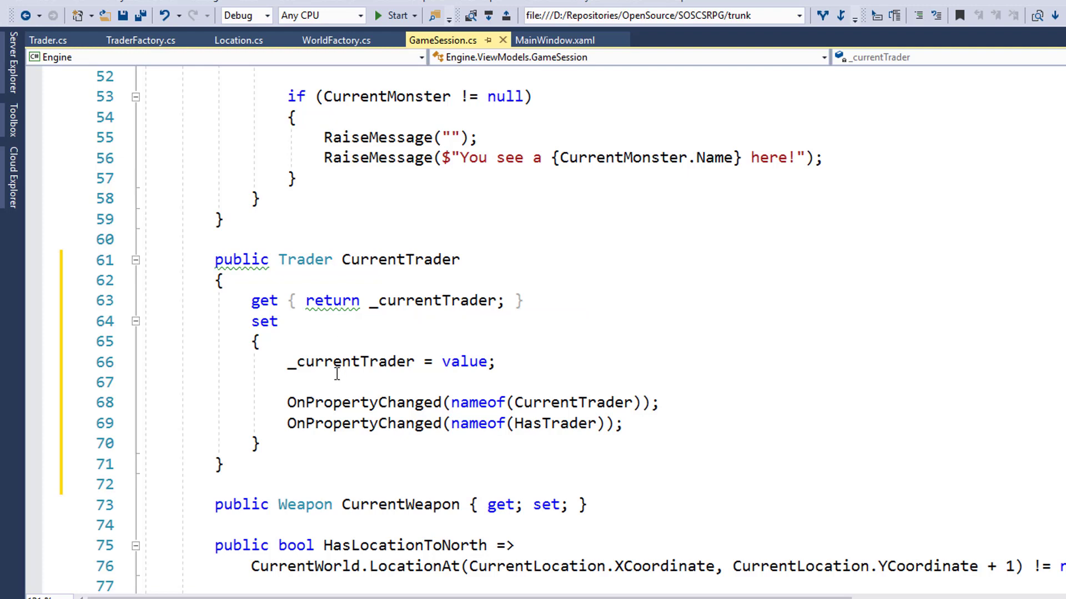
{"action": "mouse_move", "coordinate": [391, 385]}
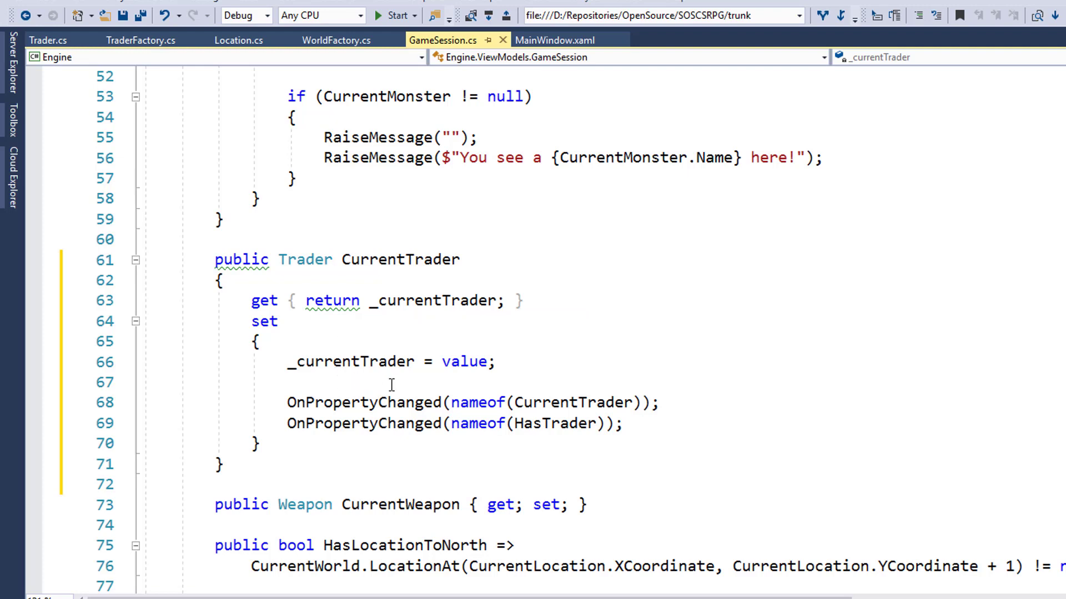
{"action": "mouse_move", "coordinate": [597, 393]}
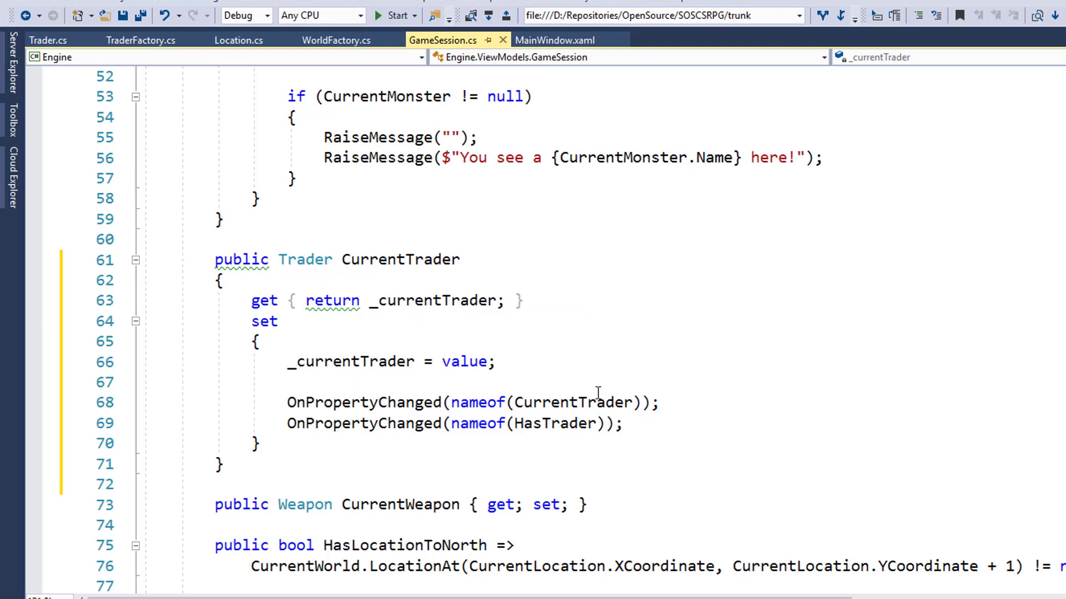
{"action": "mouse_move", "coordinate": [485, 467]}
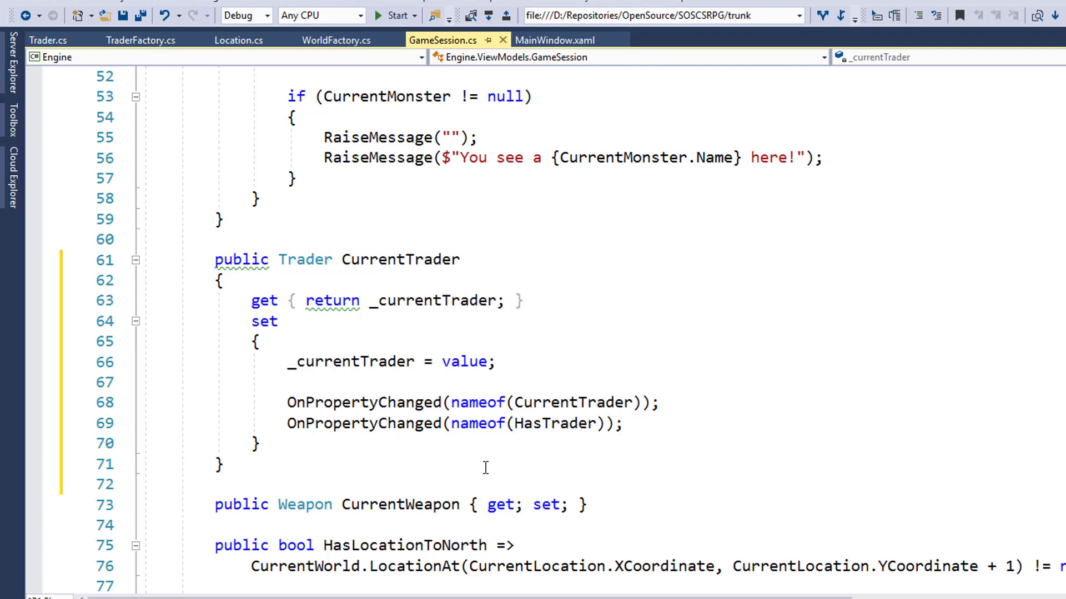
{"action": "mouse_move", "coordinate": [365, 440]}
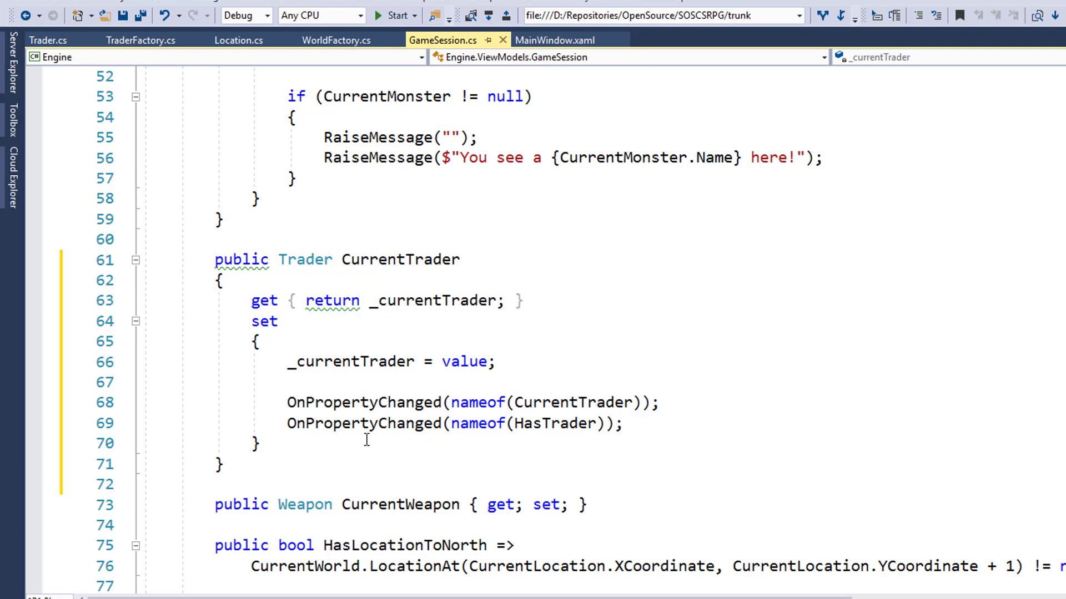
{"action": "mouse_move", "coordinate": [549, 423]}
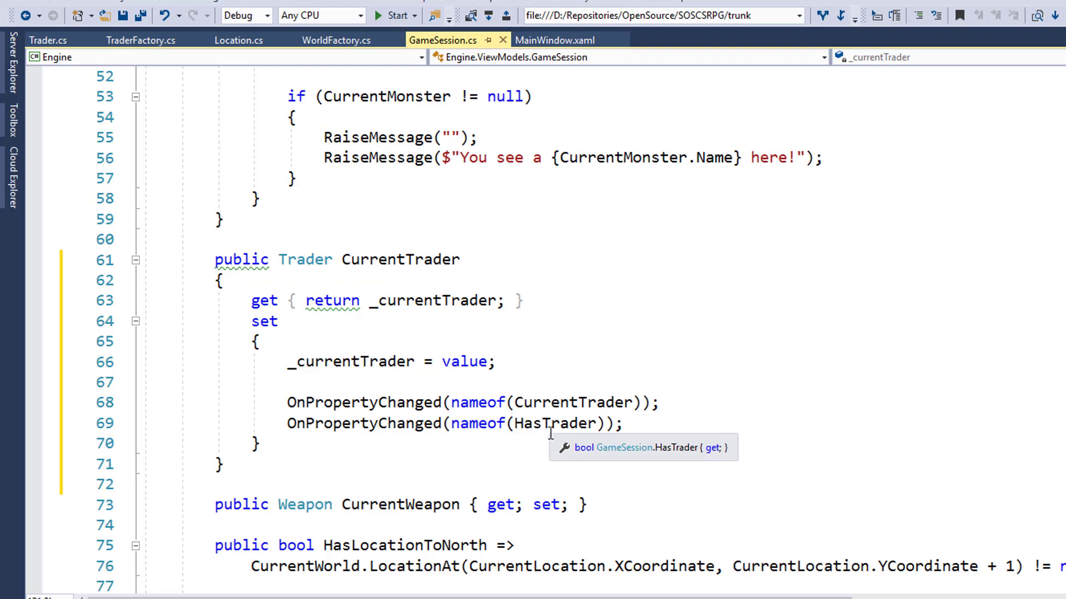
{"action": "mouse_move", "coordinate": [607, 453]}
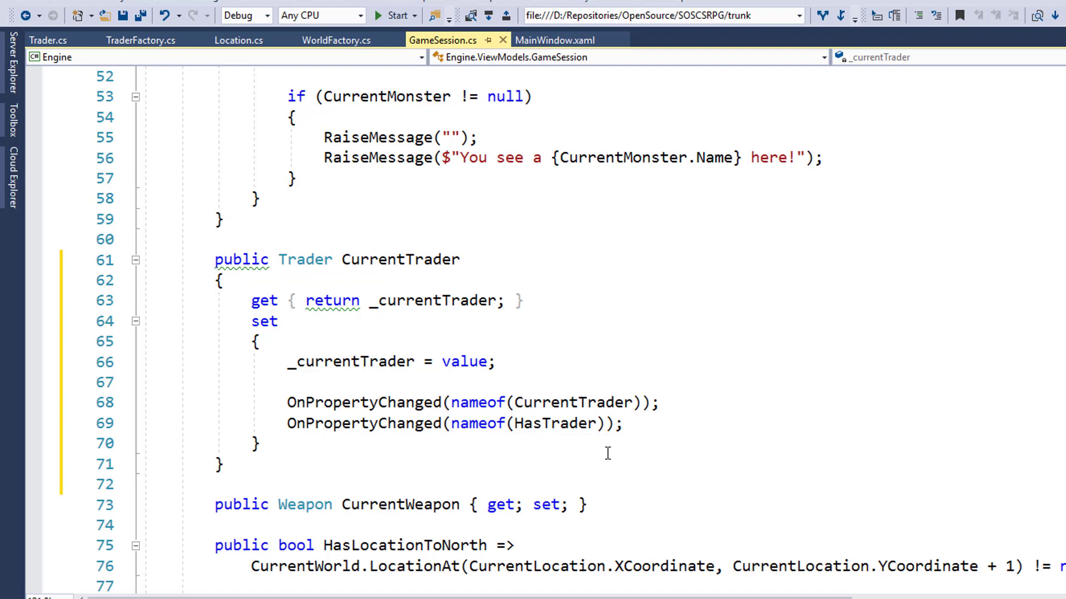
Locate the HasTrader property, true when CurrentTrader isn't null, beside HasMonster
{"action": "scroll", "scroll_direction": "down", "scroll_amount": 3}
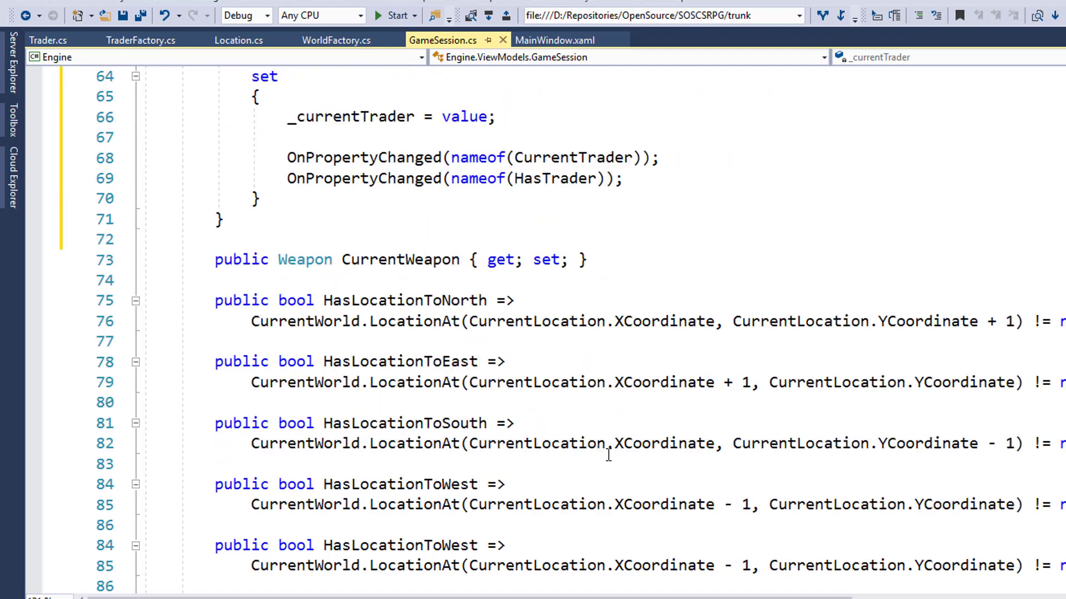
{"action": "scroll", "scroll_direction": "down", "scroll_amount": 3}
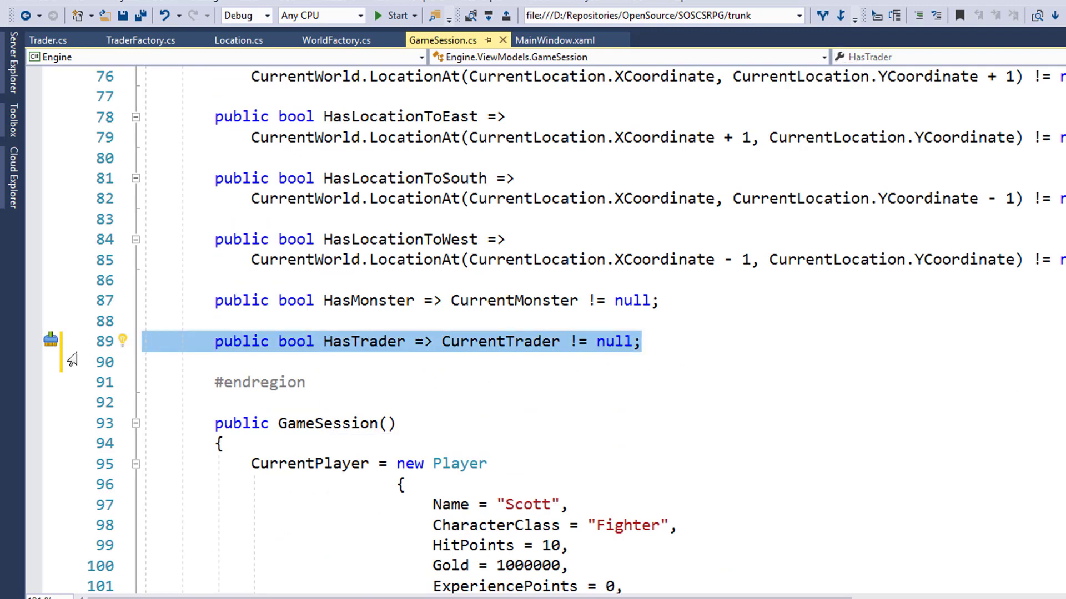
{"action": "mouse_move", "coordinate": [364, 368]}
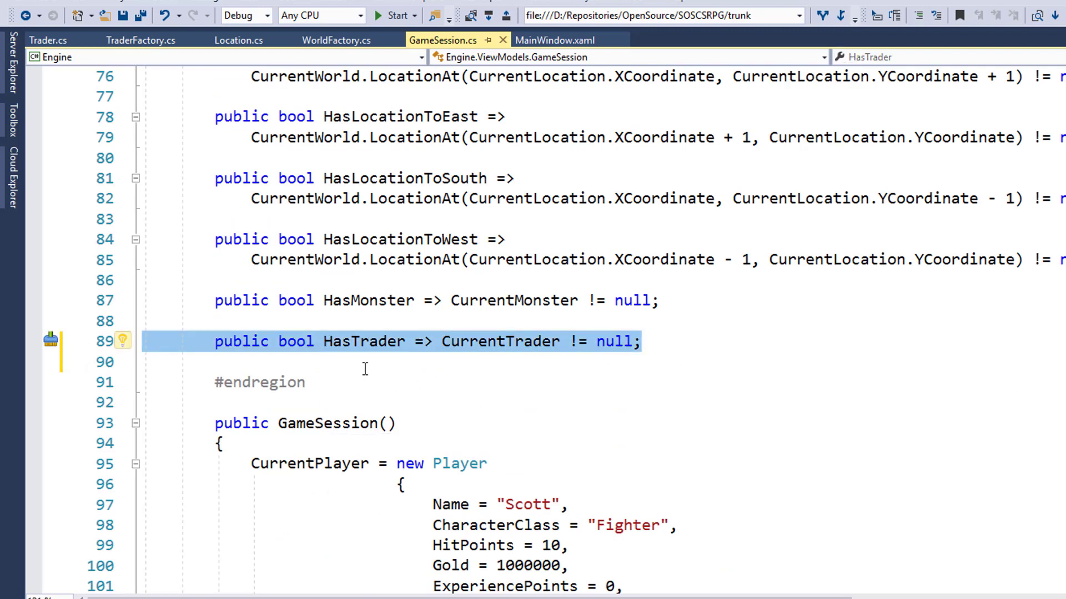
{"action": "mouse_move", "coordinate": [461, 369]}
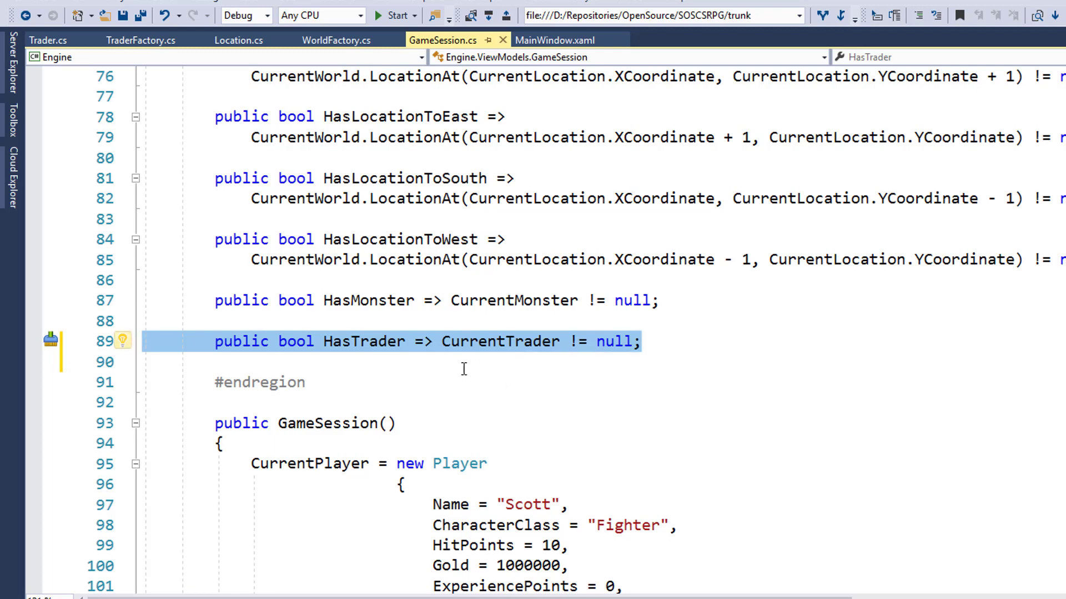
{"action": "mouse_move", "coordinate": [391, 368]}
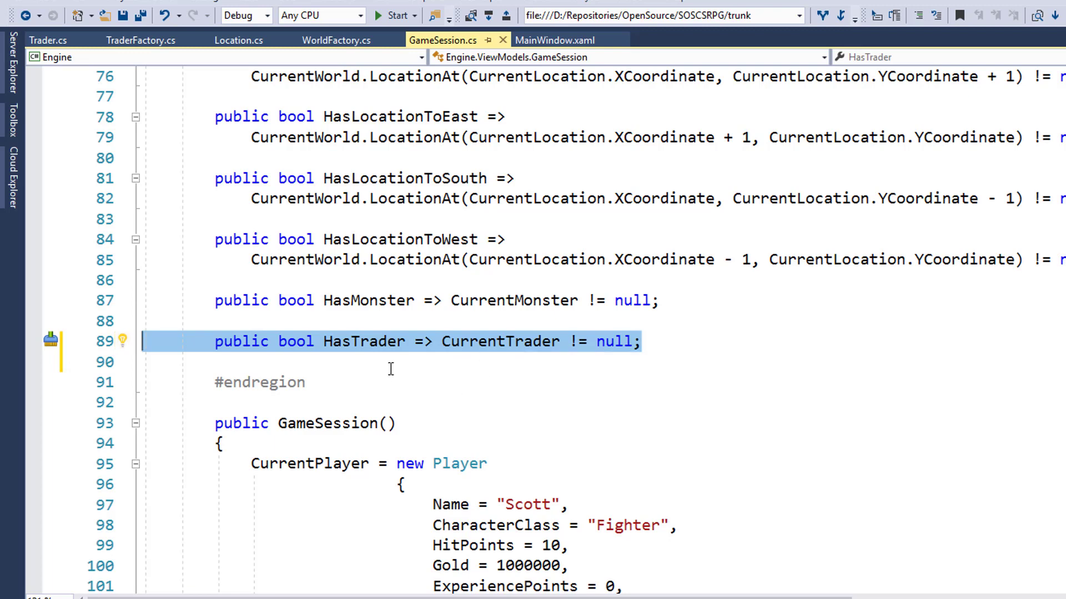
{"action": "double_click", "coordinate": [363, 340]}
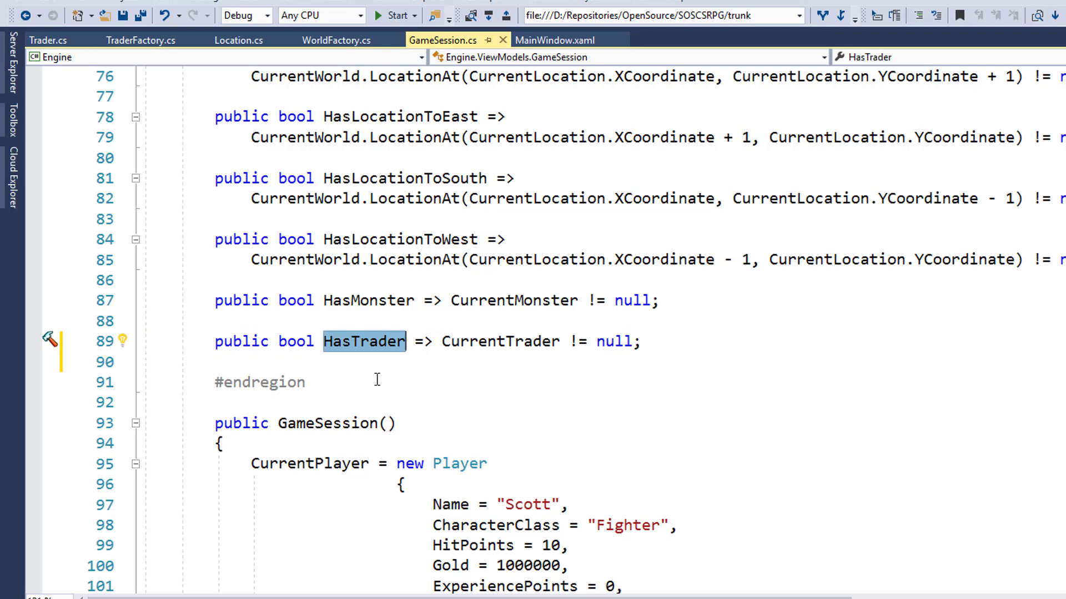
{"action": "mouse_move", "coordinate": [708, 350]}
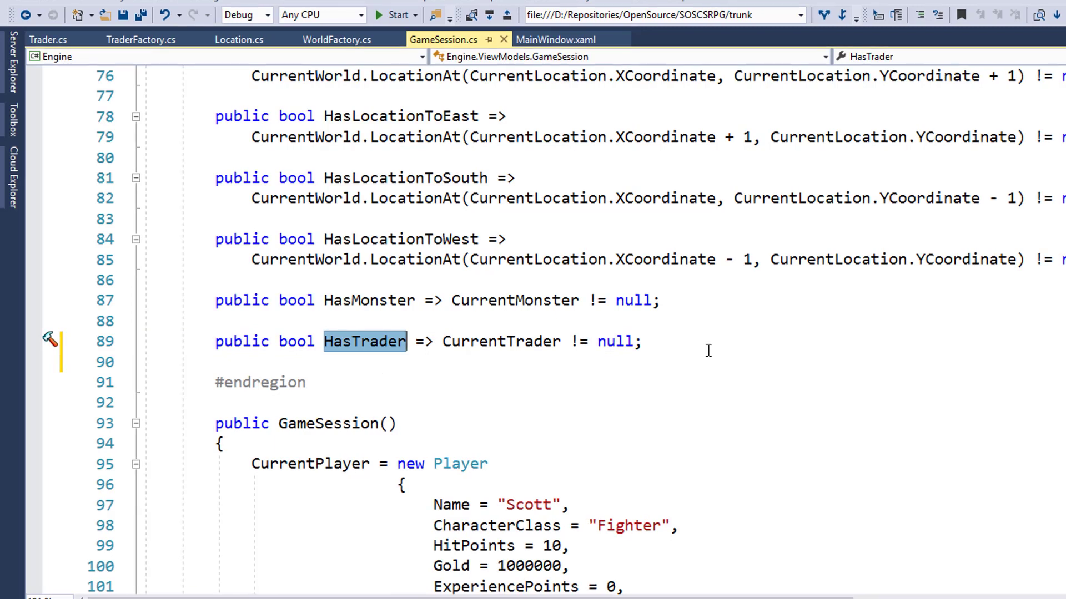
{"action": "mouse_move", "coordinate": [695, 373]}
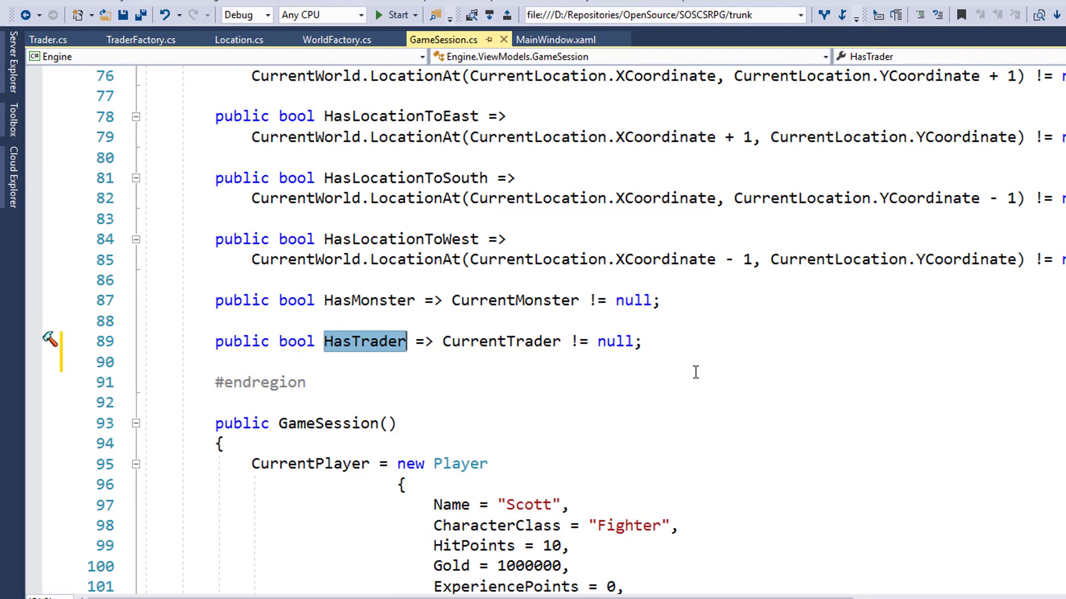
Select the Trade button in MainWindow.xaml whose Visibility binds to HasTrader via BooleanToVisibility
{"action": "left_click", "coordinate": [555, 40]}
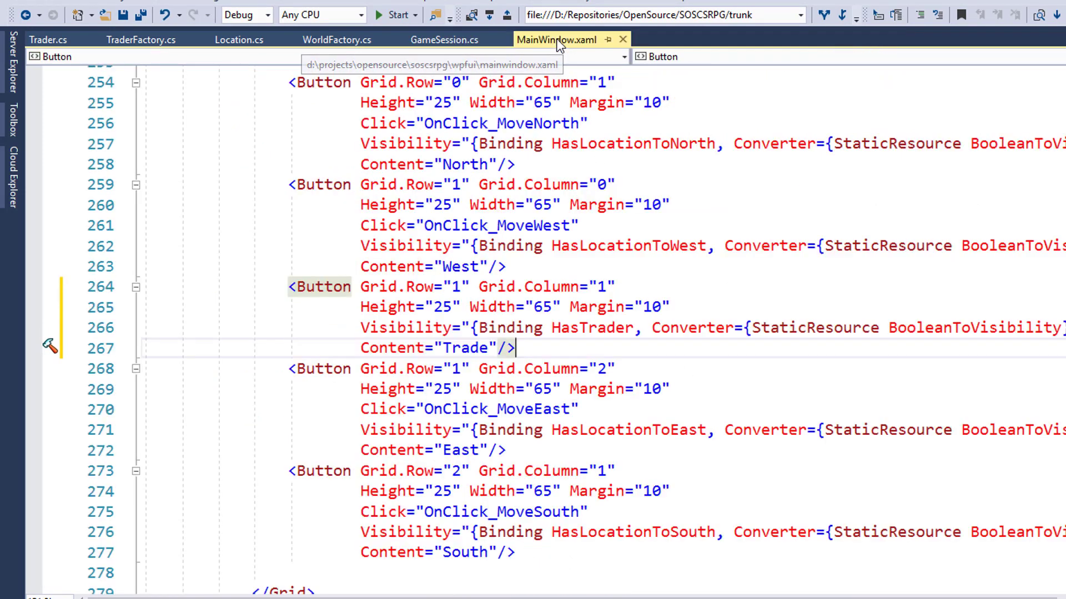
{"action": "scroll", "scroll_direction": "up", "scroll_amount": 3}
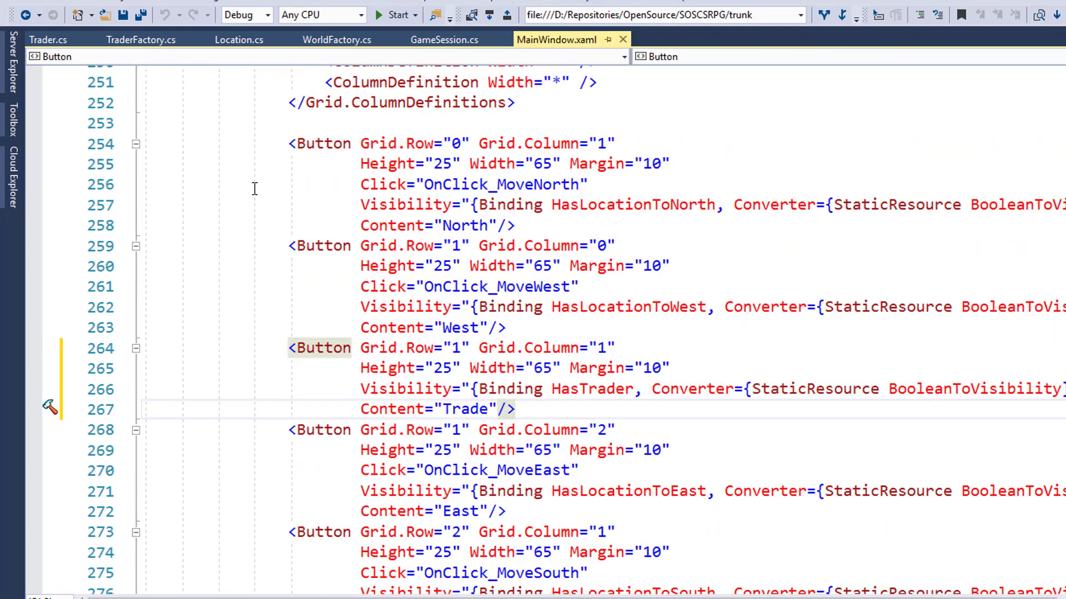
{"action": "mouse_move", "coordinate": [309, 158]}
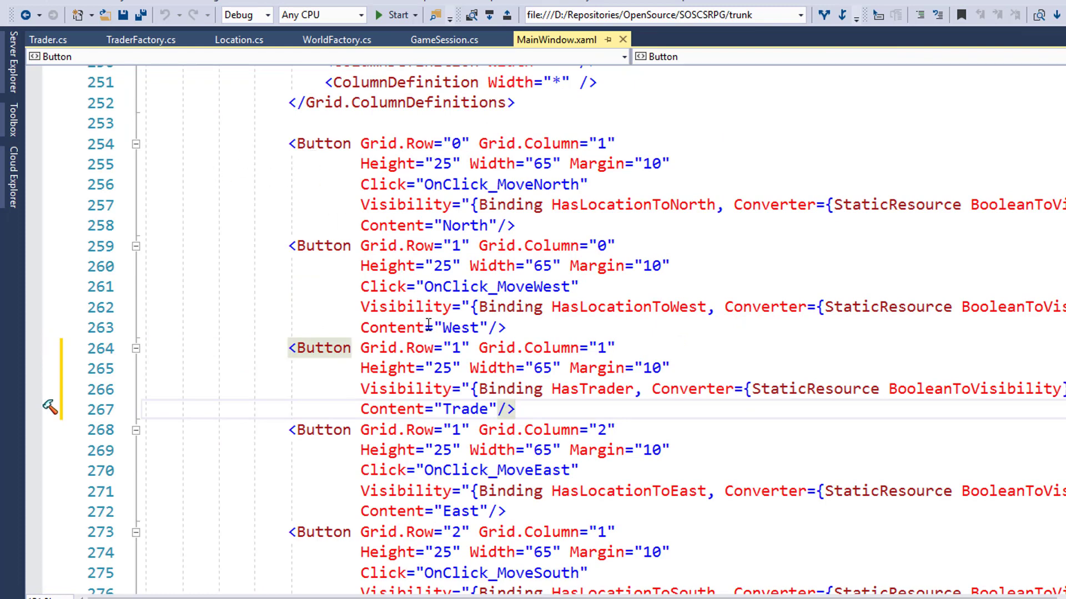
{"action": "left_click", "coordinate": [523, 409]}
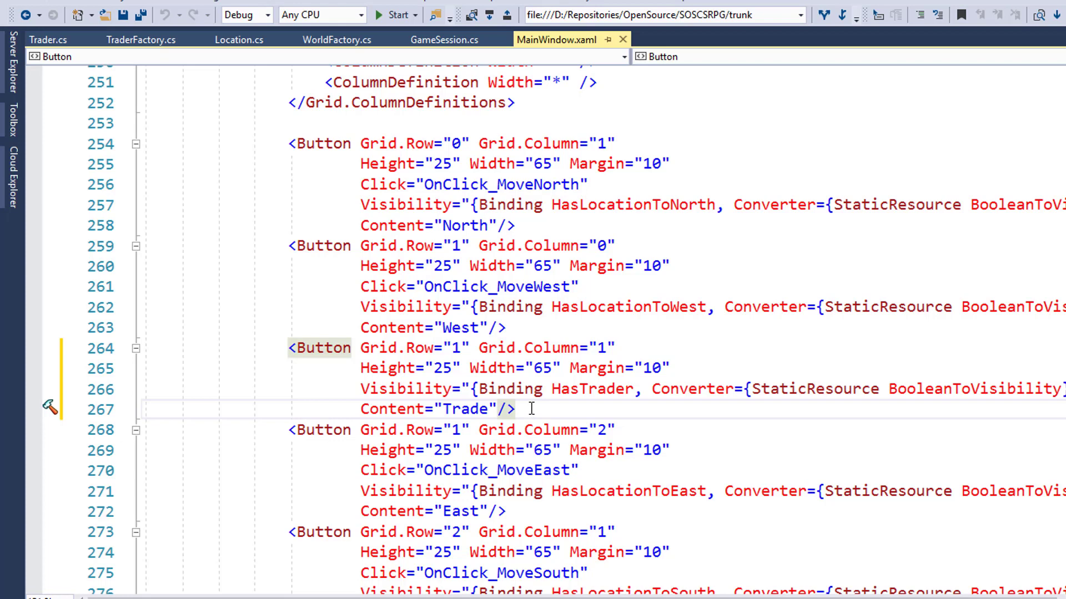
{"action": "left_click", "coordinate": [150, 347]}
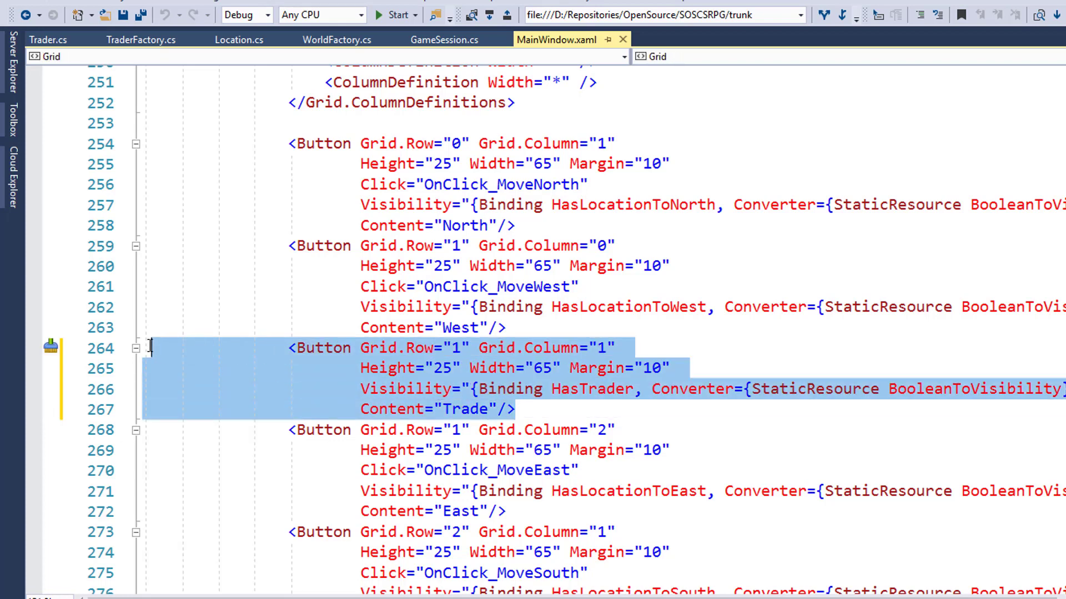
{"action": "mouse_move", "coordinate": [477, 417]}
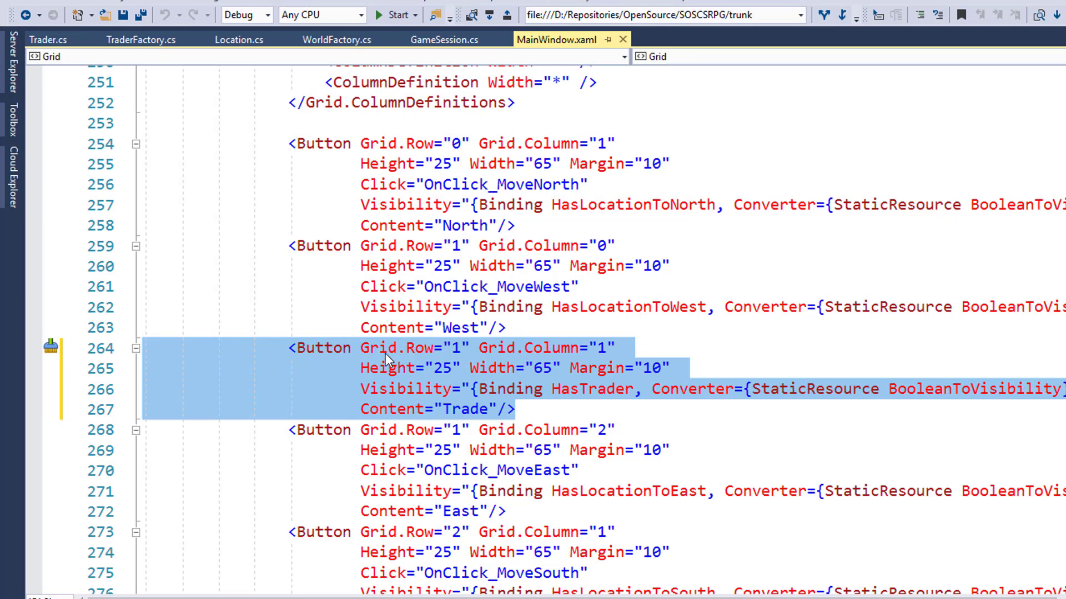
{"action": "mouse_move", "coordinate": [554, 359]}
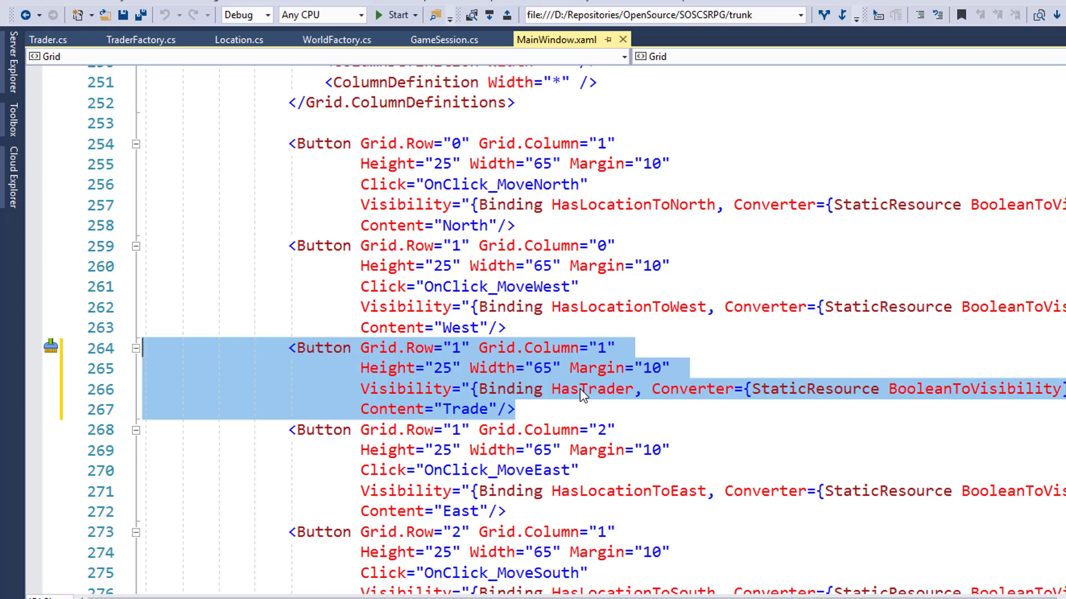
{"action": "mouse_move", "coordinate": [489, 426]}
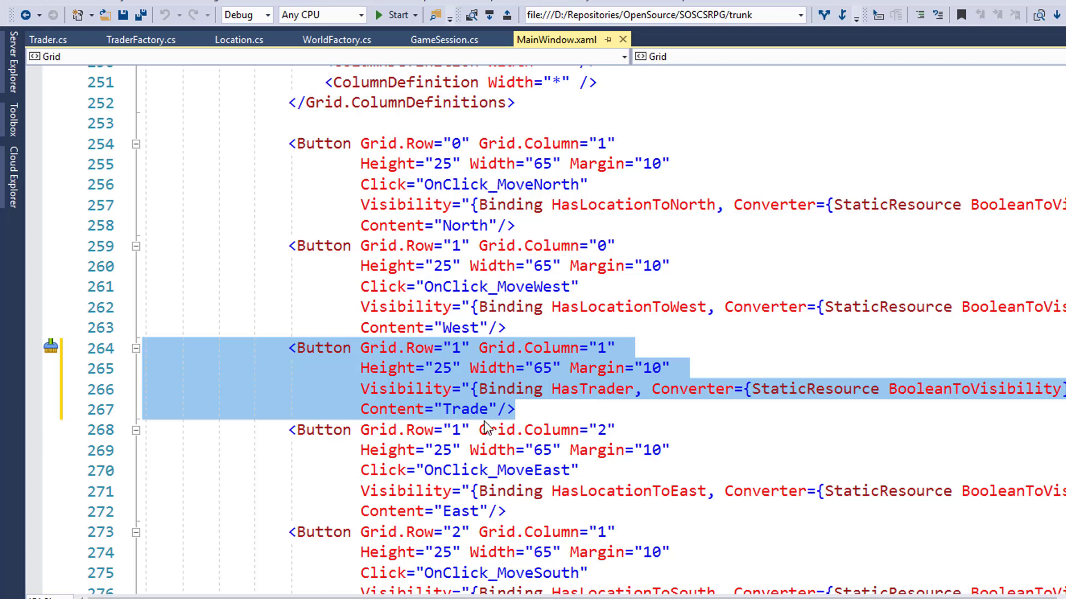
{"action": "mouse_move", "coordinate": [497, 429]}
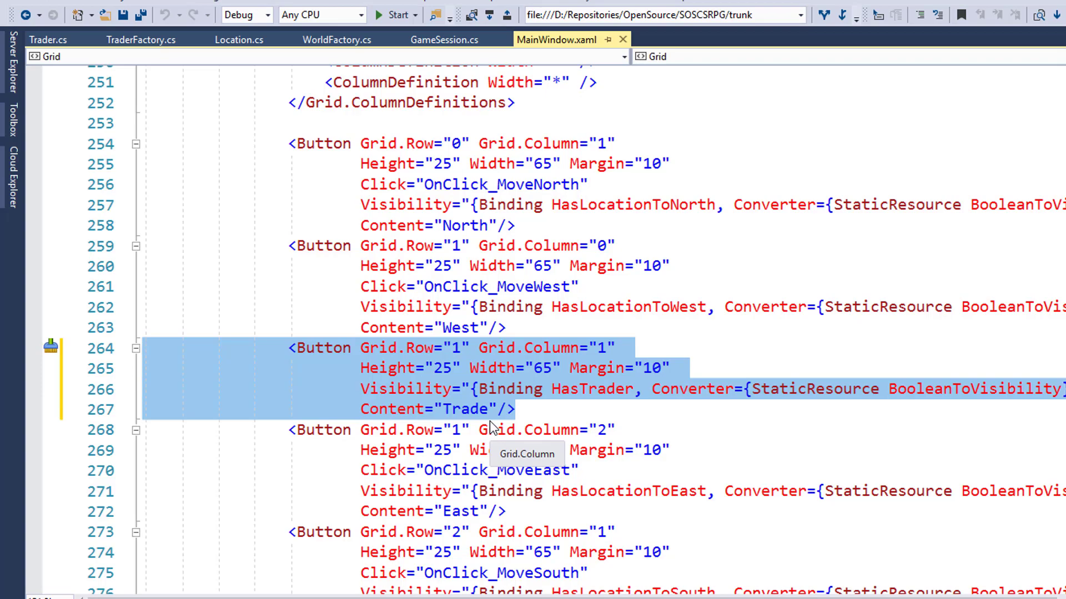
Run the game, see Trade at Farmer's House, then move Home where it disappears
{"action": "left_click", "coordinate": [396, 14]}
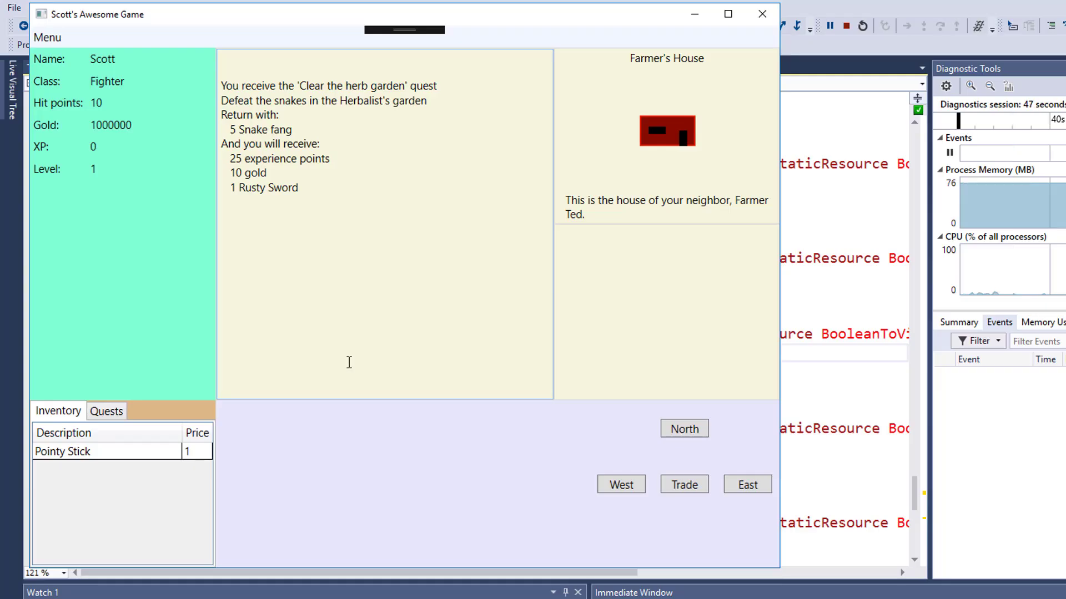
{"action": "mouse_move", "coordinate": [549, 430]}
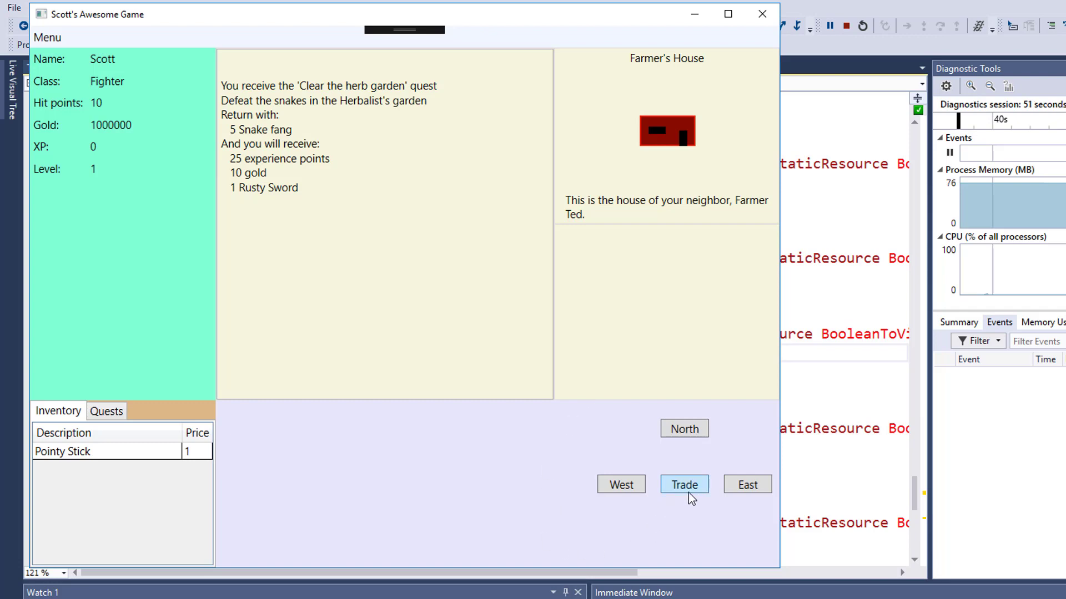
{"action": "left_click", "coordinate": [746, 484]}
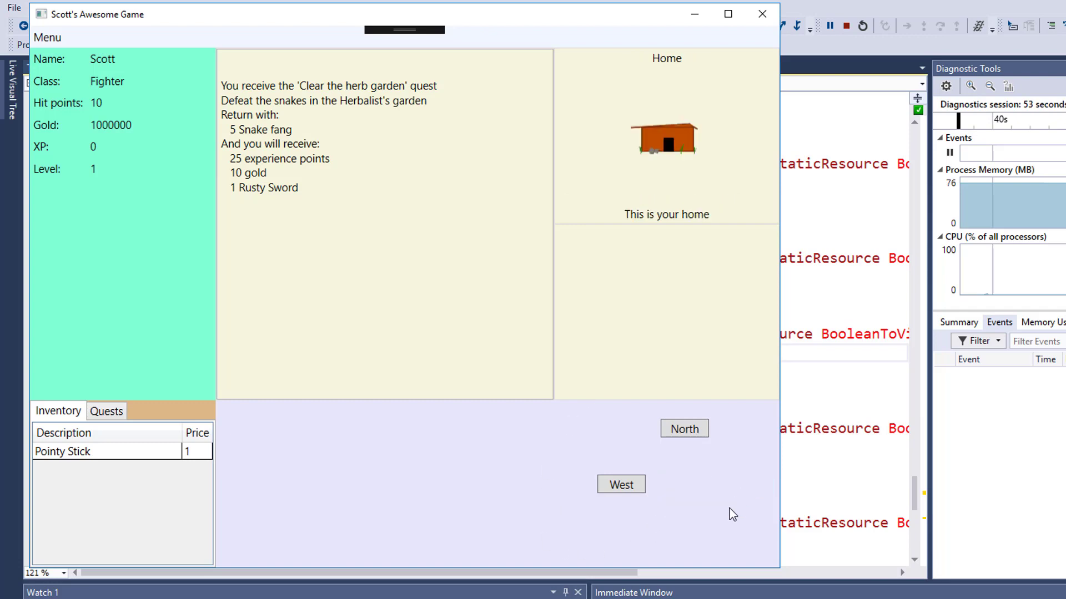
{"action": "mouse_move", "coordinate": [656, 164]}
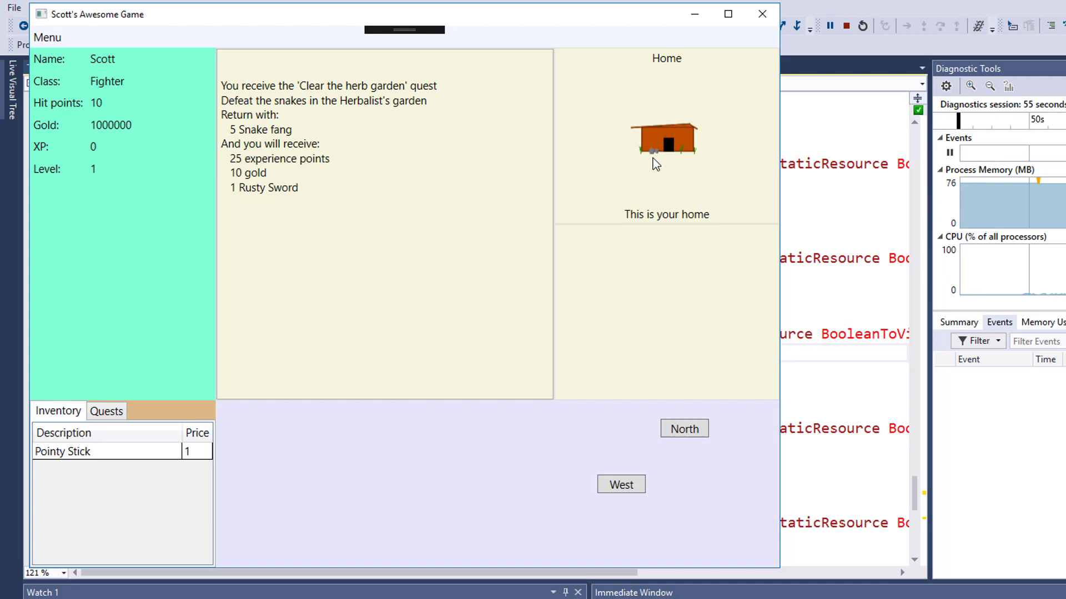